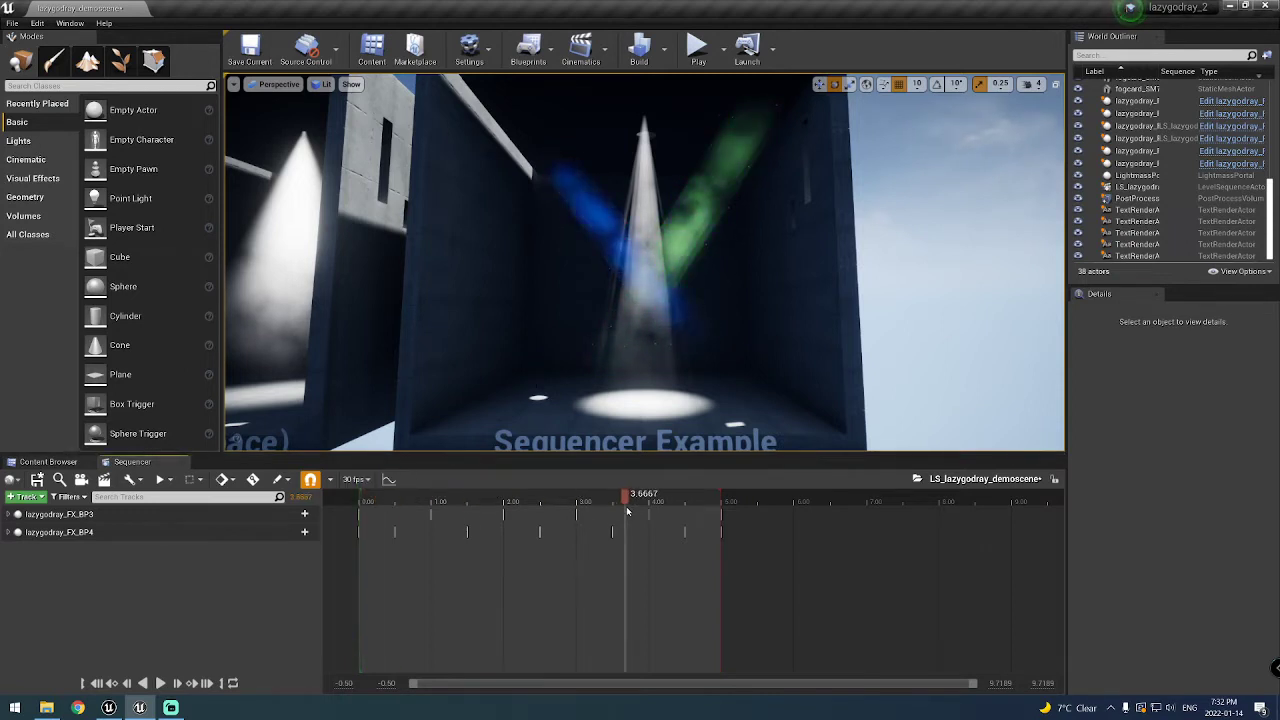
Scrub the sequence to preview the changing colours and select the lazygodray_FX_V2_BP2 actor
{"action": "left_click_drag", "start_coordinate": [627, 496], "coordinate": [459, 496]}
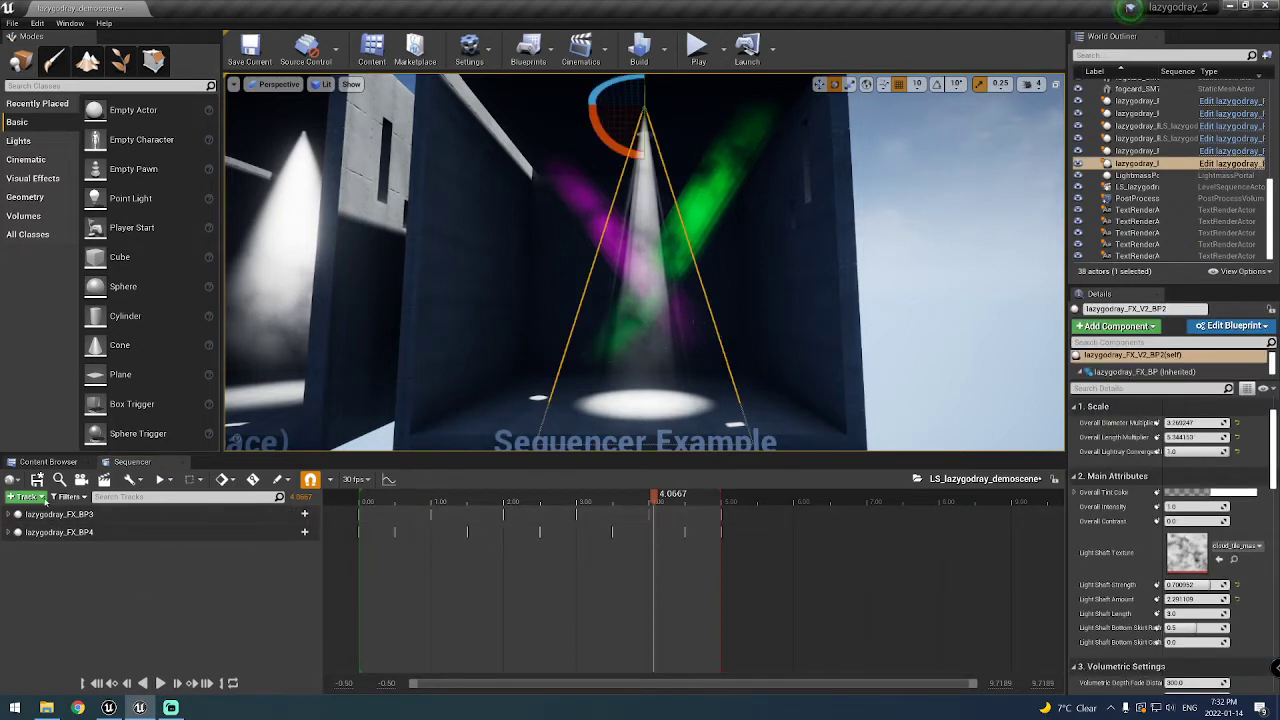
Add lazygodray_FX_V2_BP2 via Actor To Sequencer as a third FX track and rewind the playhead
{"action": "left_click", "coordinate": [28, 496]}
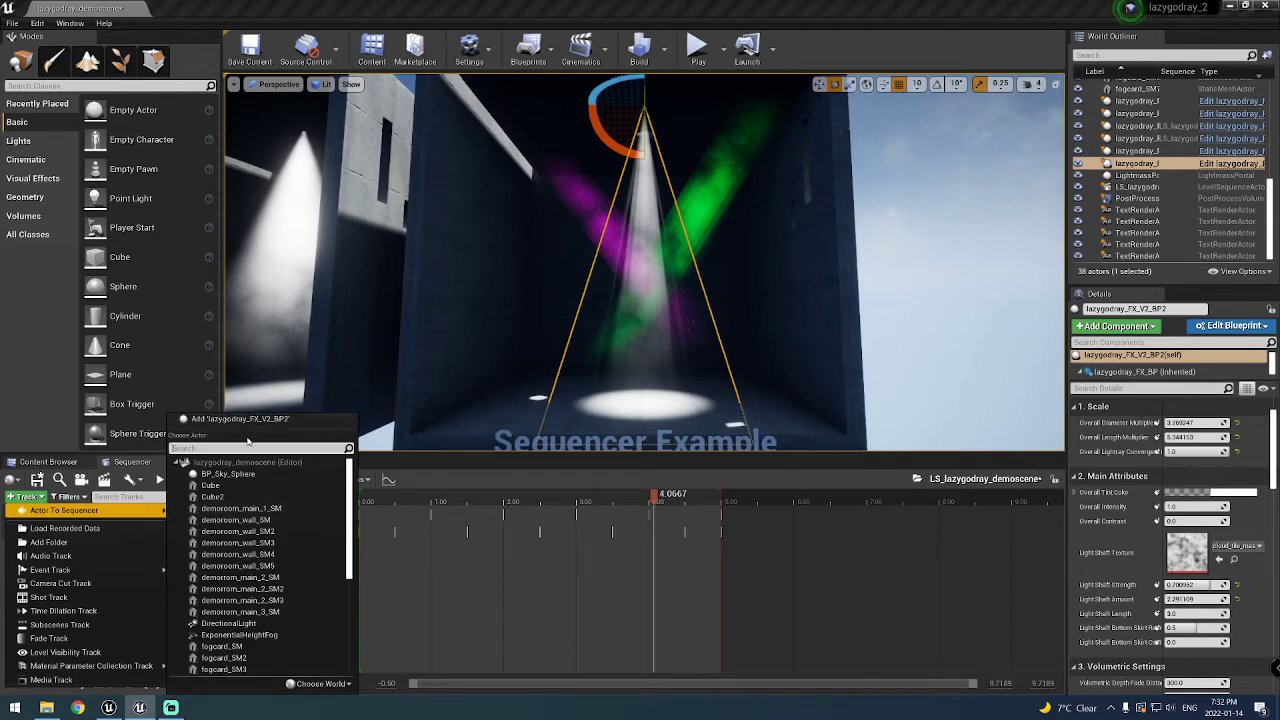
{"action": "mouse_move", "coordinate": [247, 418]}
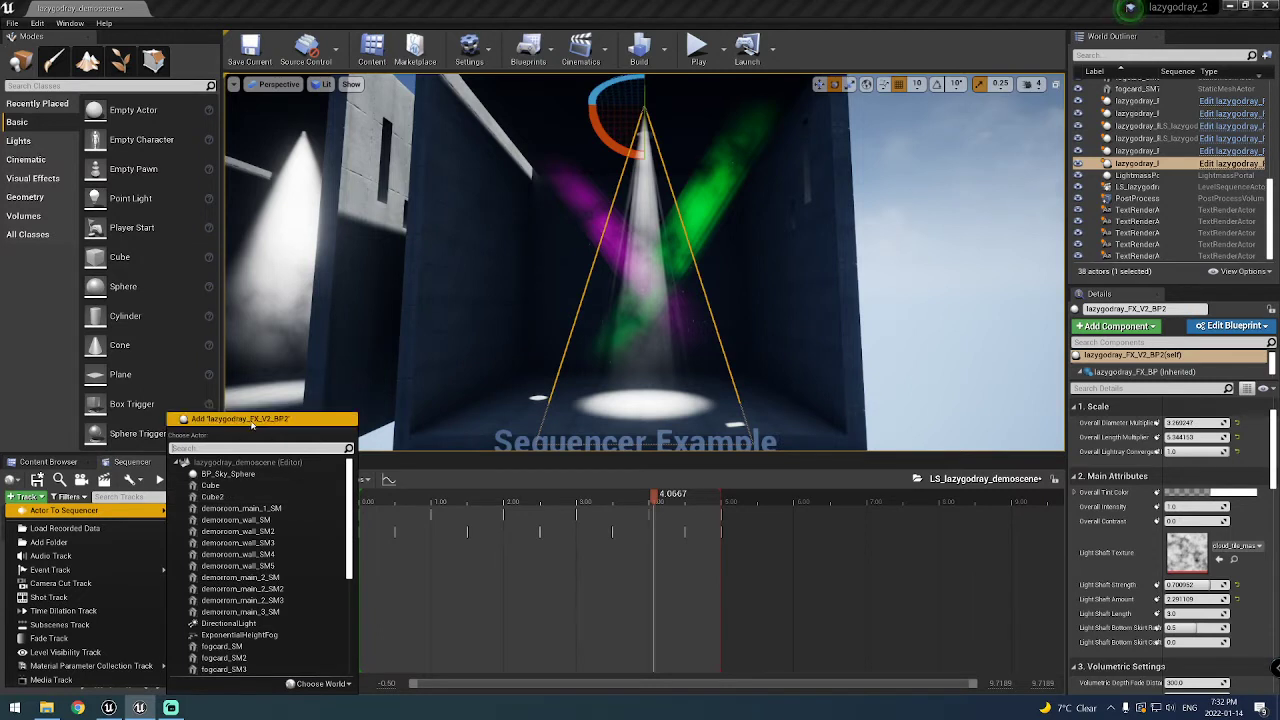
{"action": "left_click", "coordinate": [240, 418]}
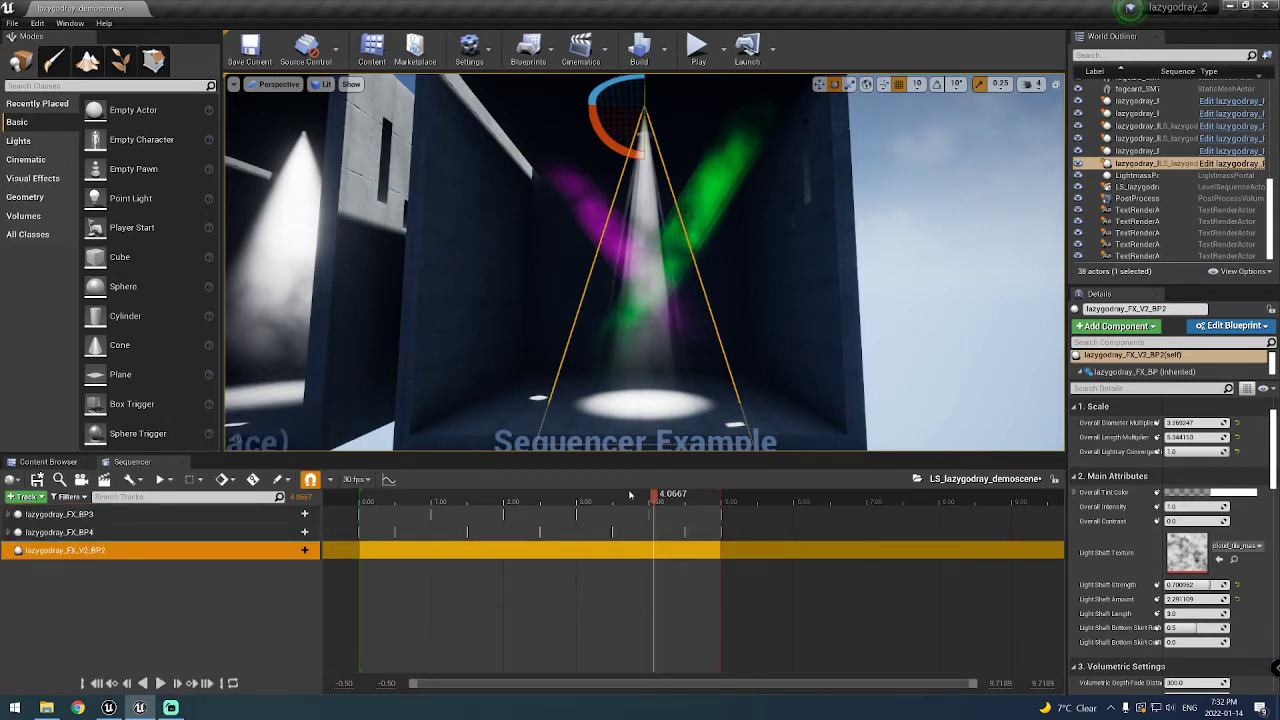
{"action": "left_click_drag", "start_coordinate": [657, 493], "coordinate": [367, 493]}
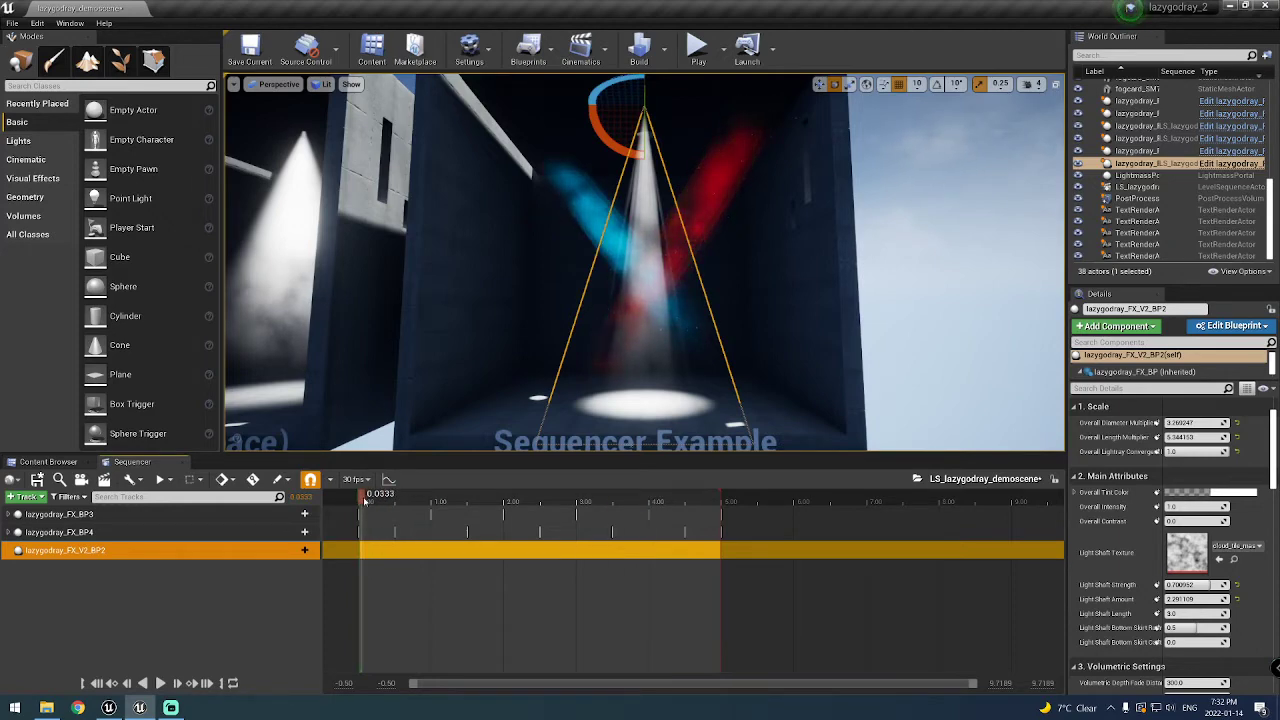
{"action": "left_click_drag", "start_coordinate": [363, 494], "coordinate": [383, 494]}
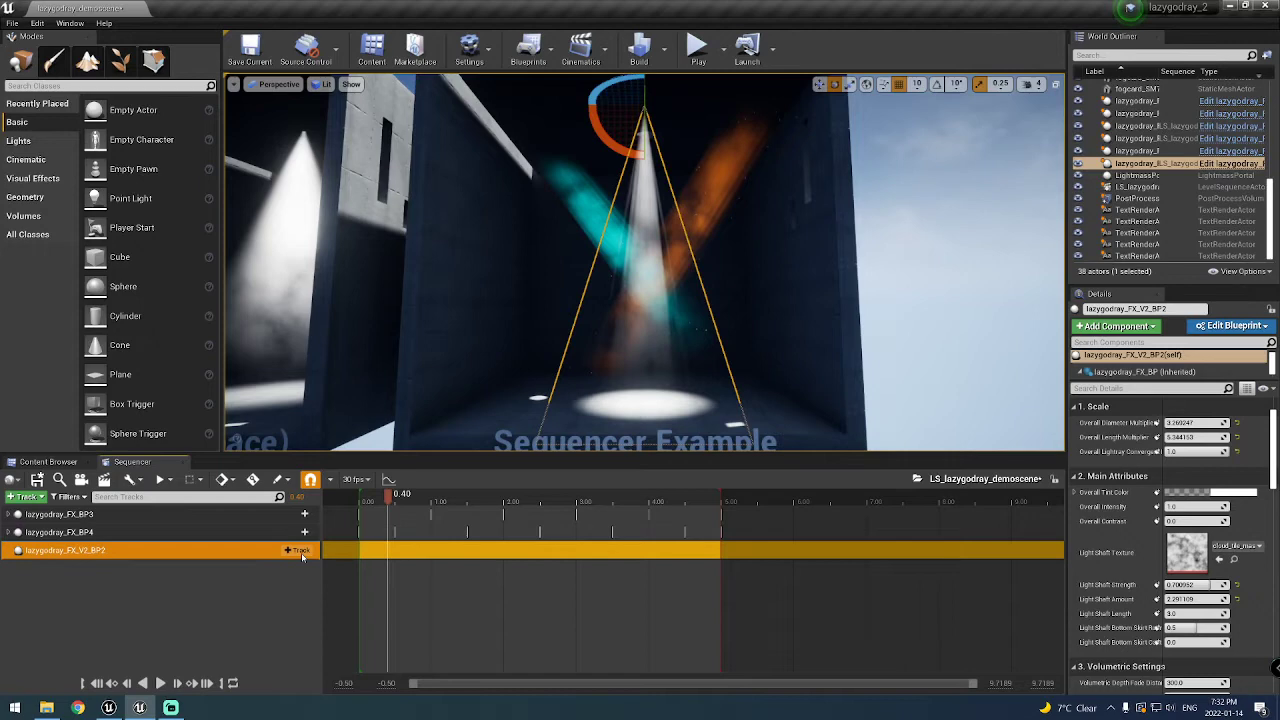
Add an Event > Repeater section under lazygodray_FX_V2_BP2 and scrub to about 4.6 seconds
{"action": "left_click", "coordinate": [297, 550]}
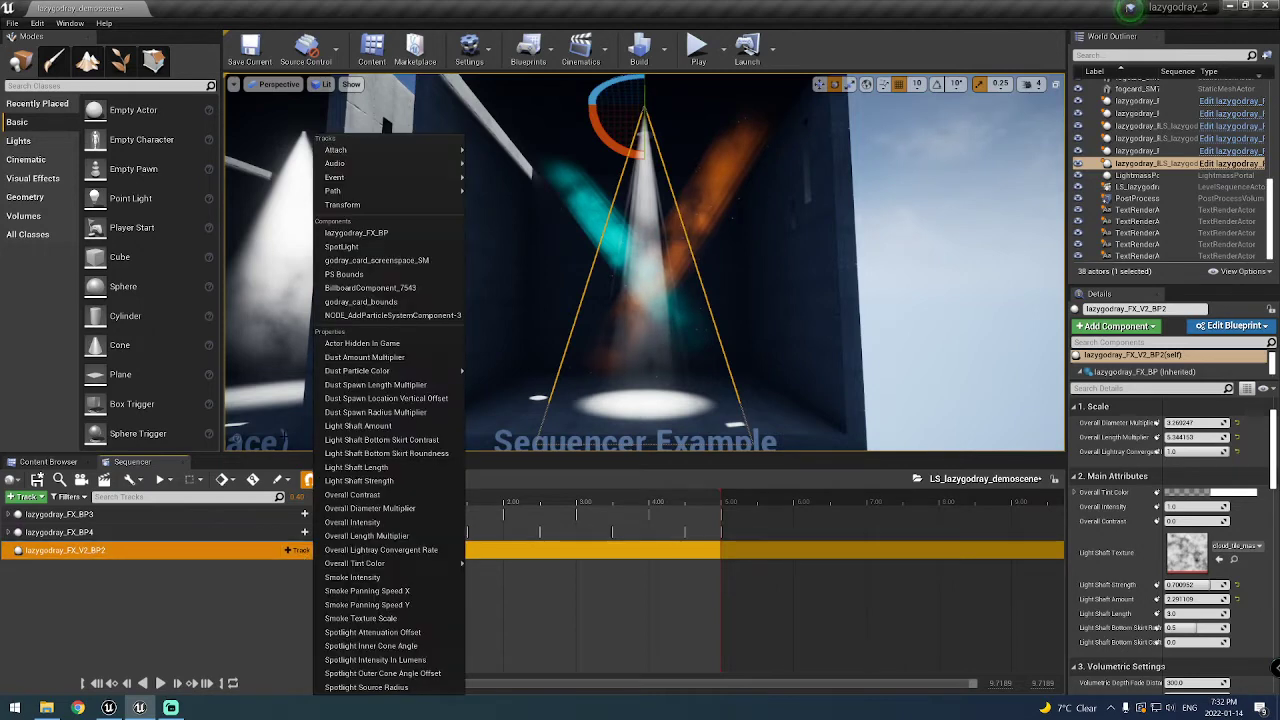
{"action": "mouse_move", "coordinate": [377, 260]}
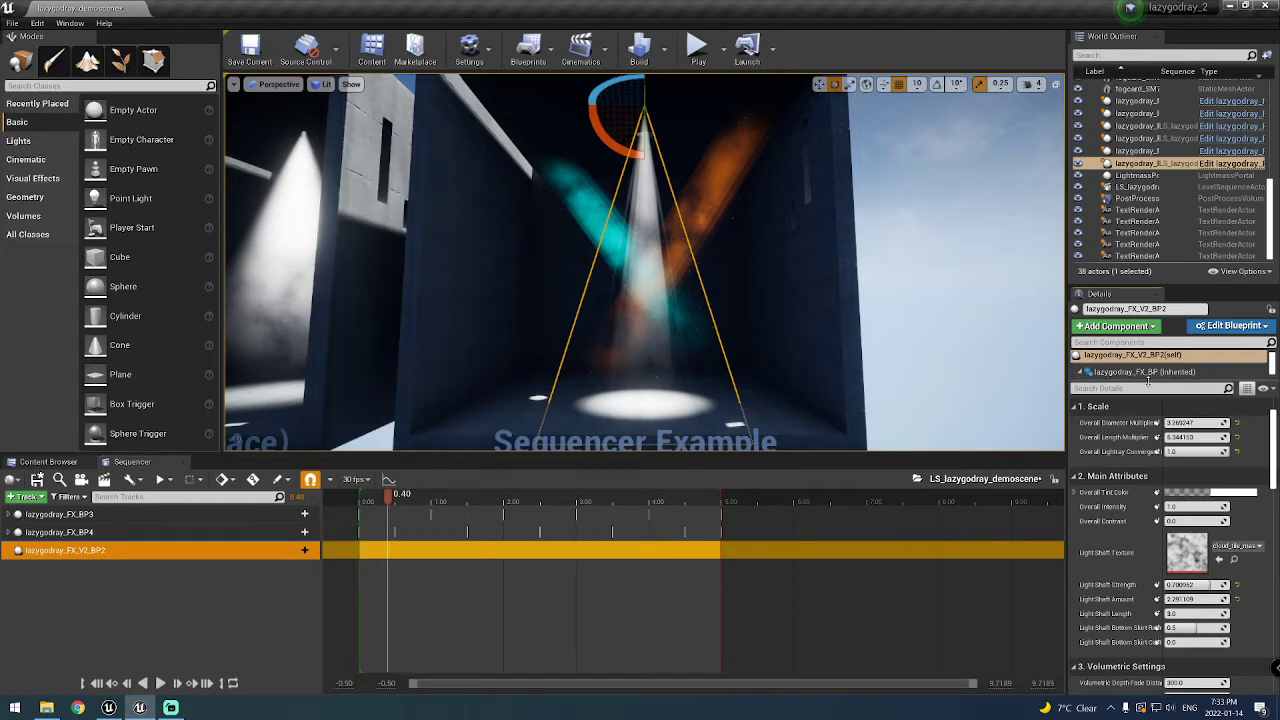
{"action": "left_click", "coordinate": [1087, 371]}
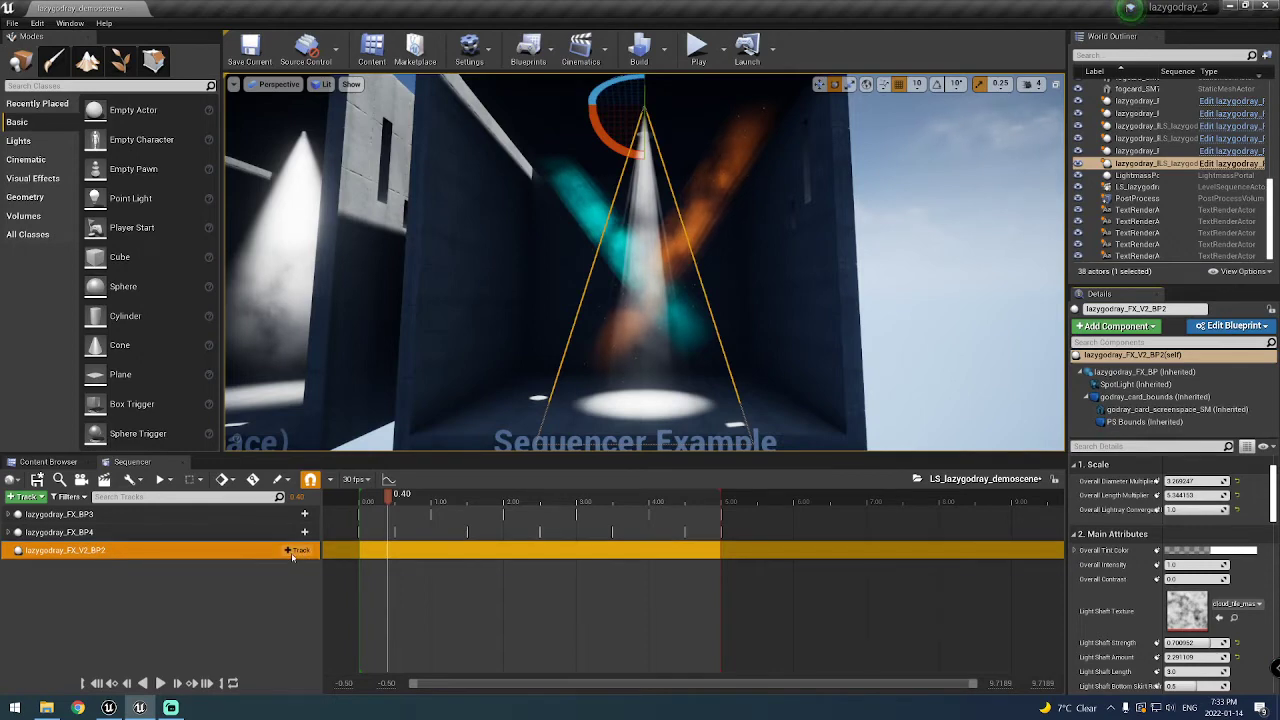
{"action": "left_click", "coordinate": [297, 550]}
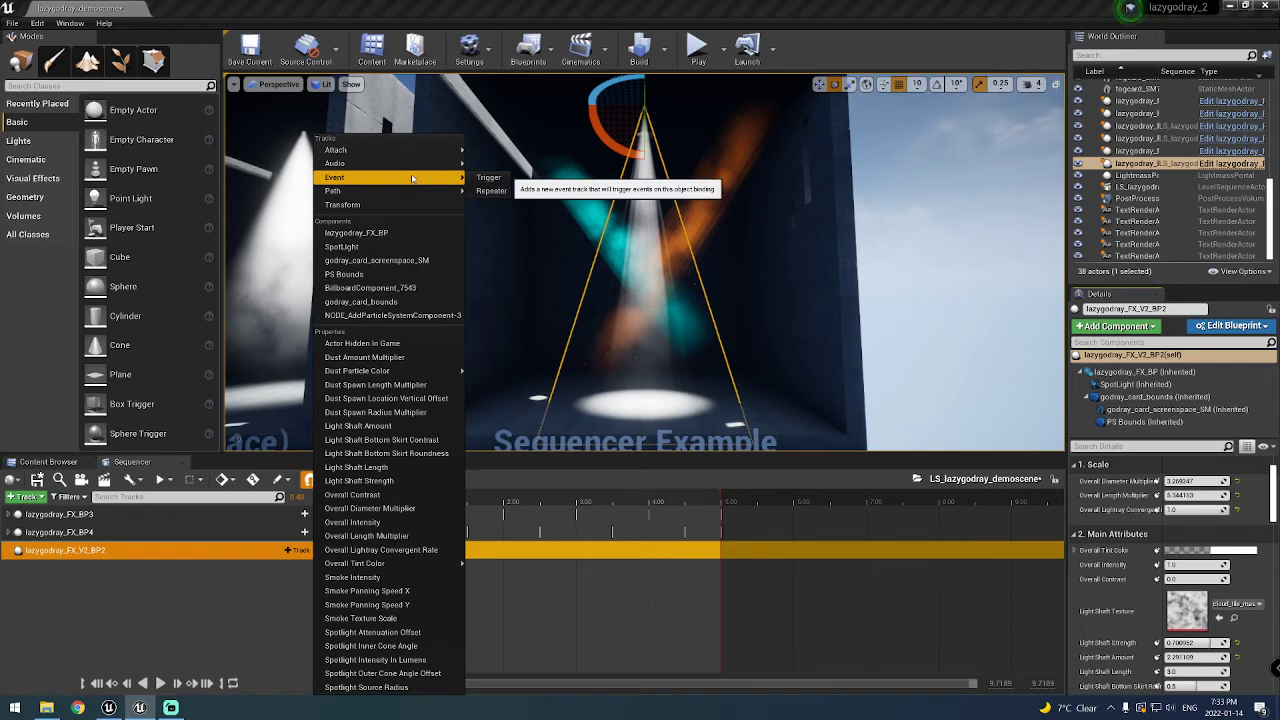
{"action": "mouse_move", "coordinate": [491, 191]}
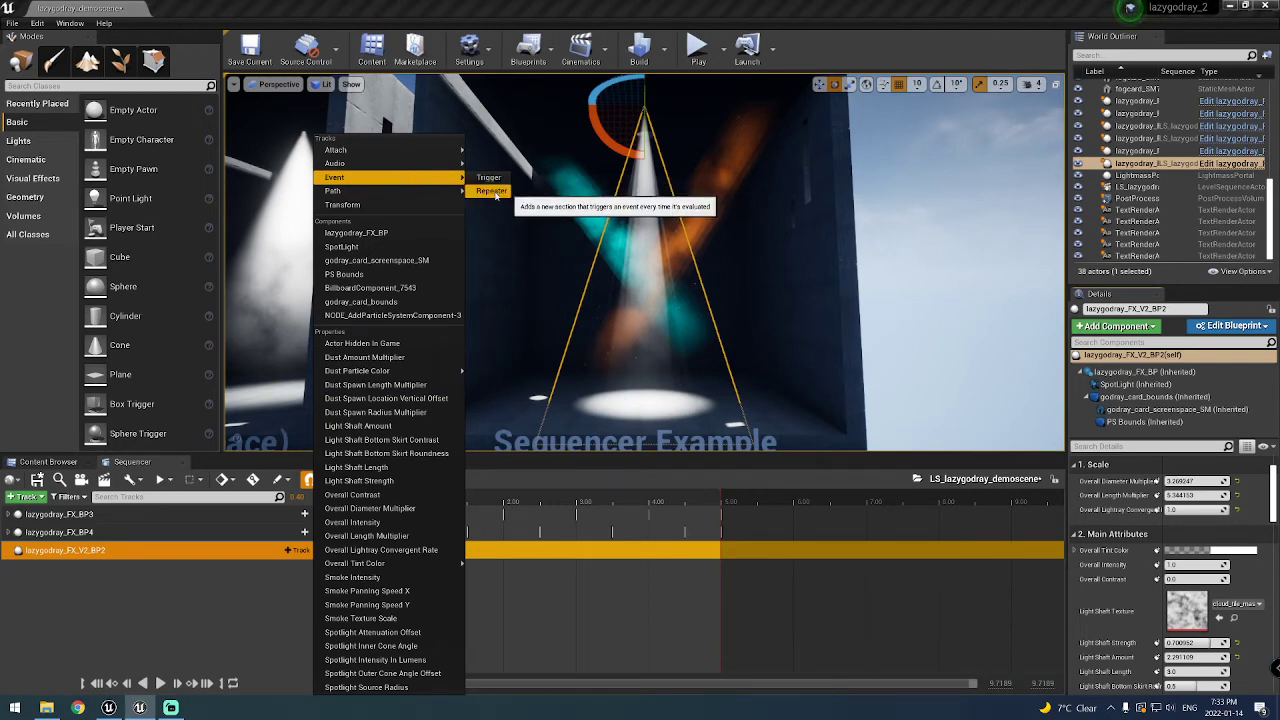
{"action": "left_click", "coordinate": [491, 191]}
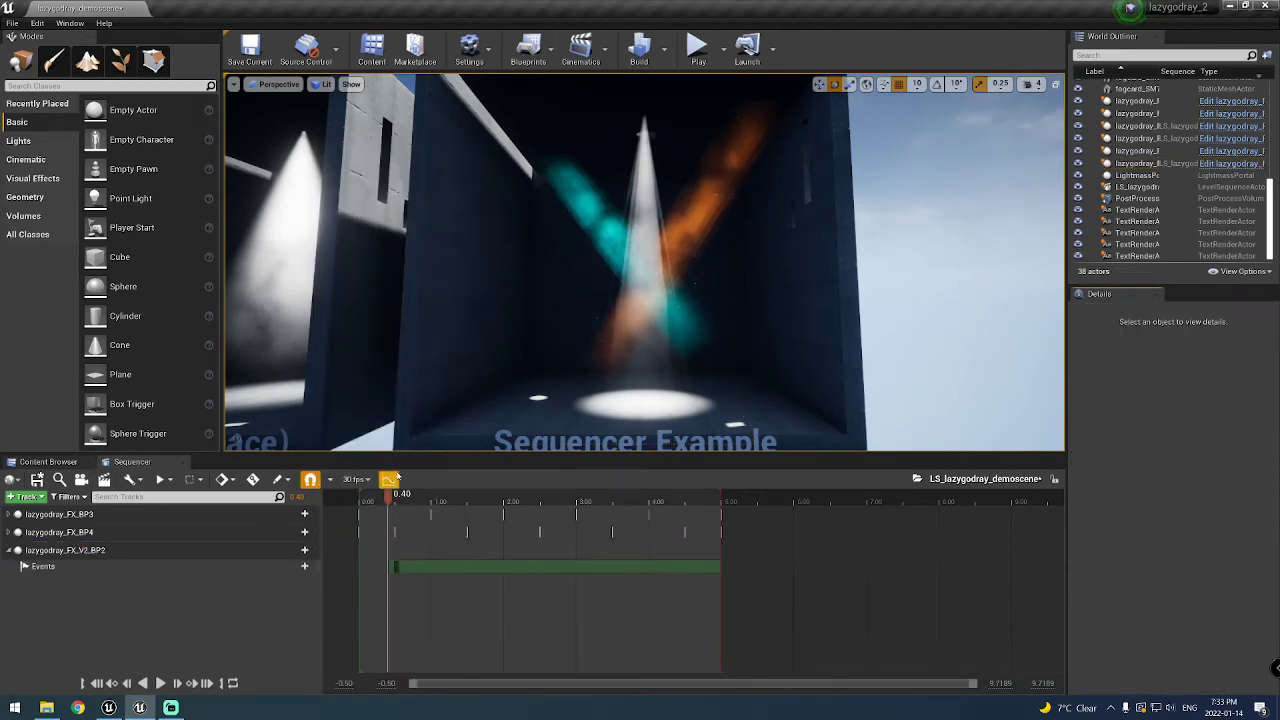
{"action": "left_click_drag", "start_coordinate": [401, 494], "coordinate": [368, 494]}
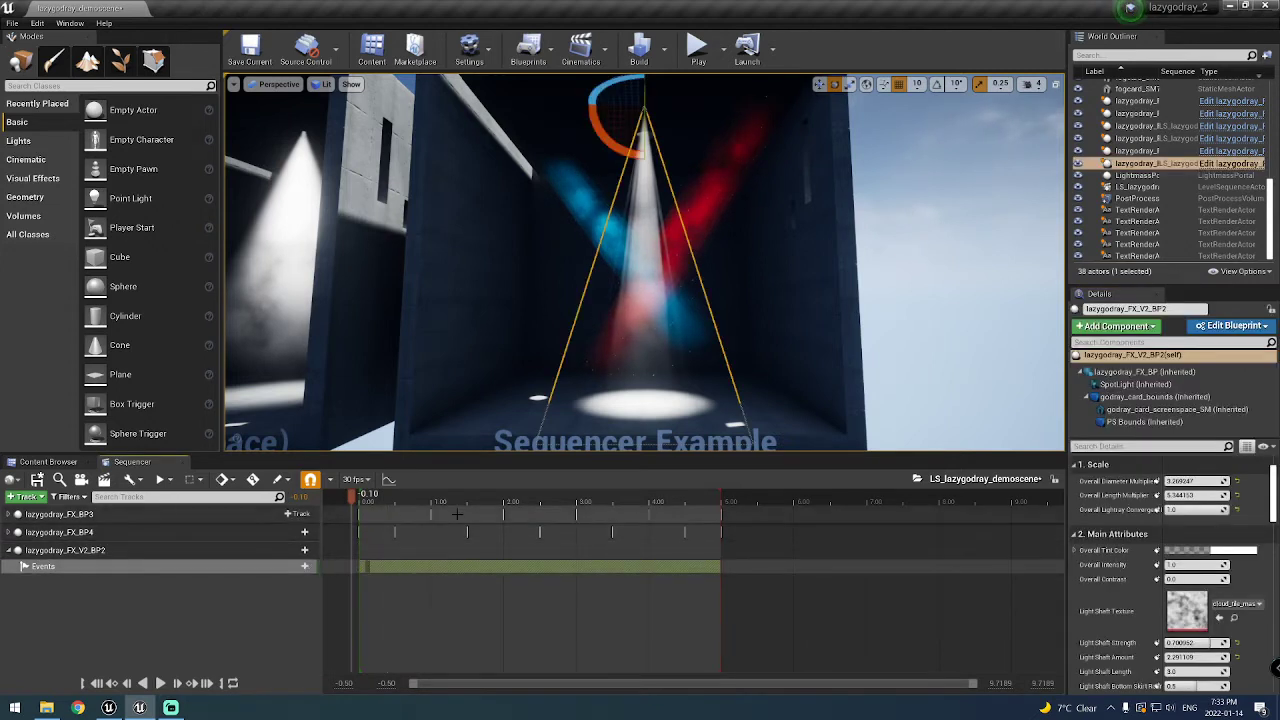
{"action": "left_click", "coordinate": [633, 500]}
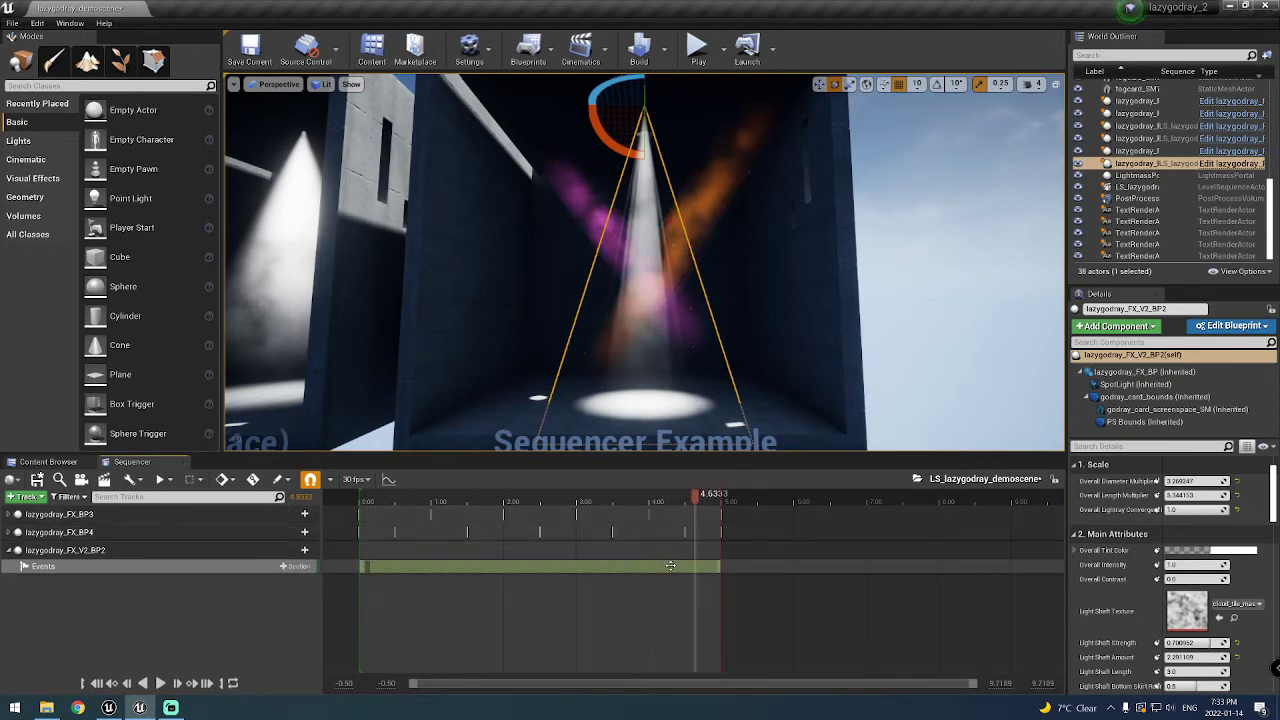
Show the event section's Quick Bind list with the blueprint's Class functions expanded
{"action": "right_click", "coordinate": [670, 567]}
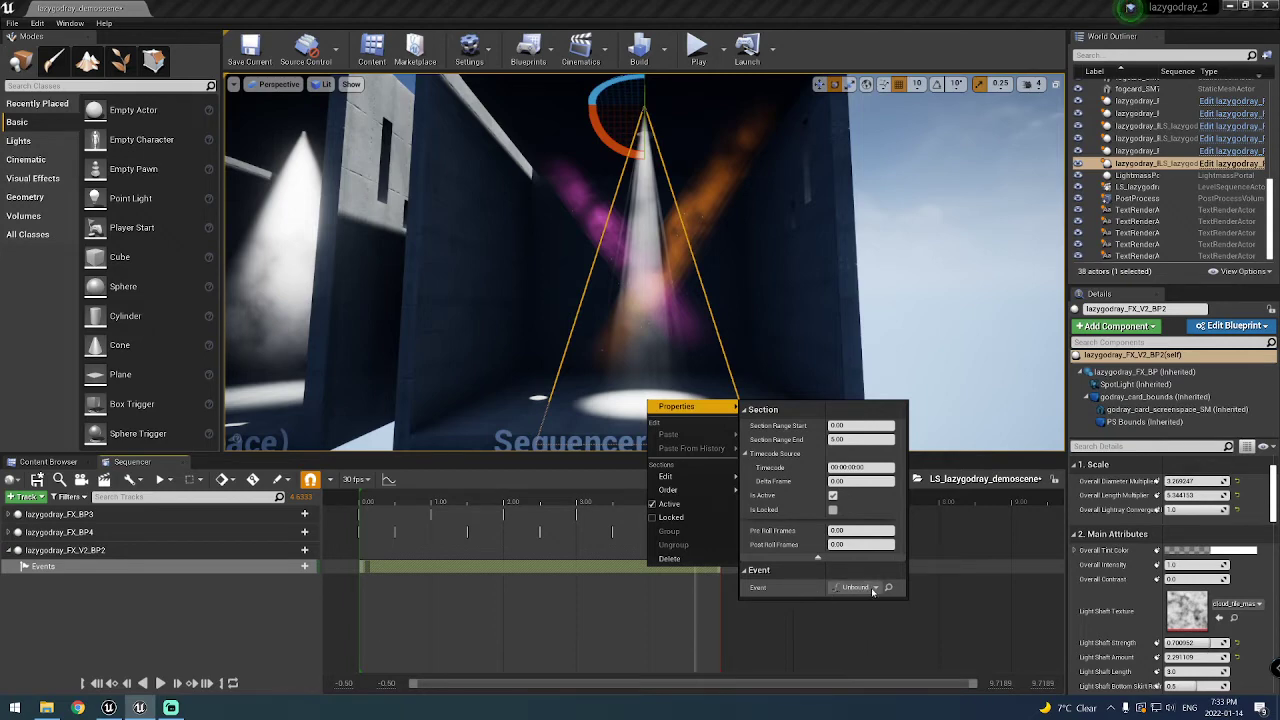
{"action": "left_click", "coordinate": [856, 587]}
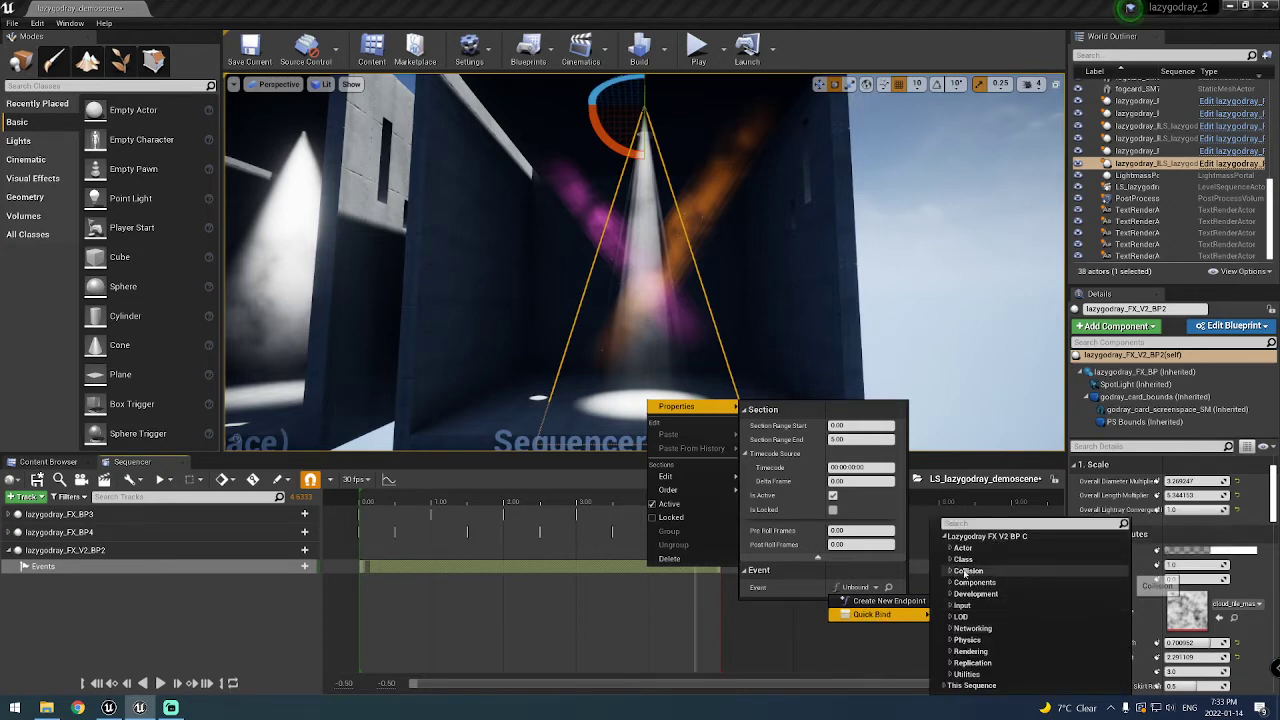
{"action": "left_click", "coordinate": [963, 536]}
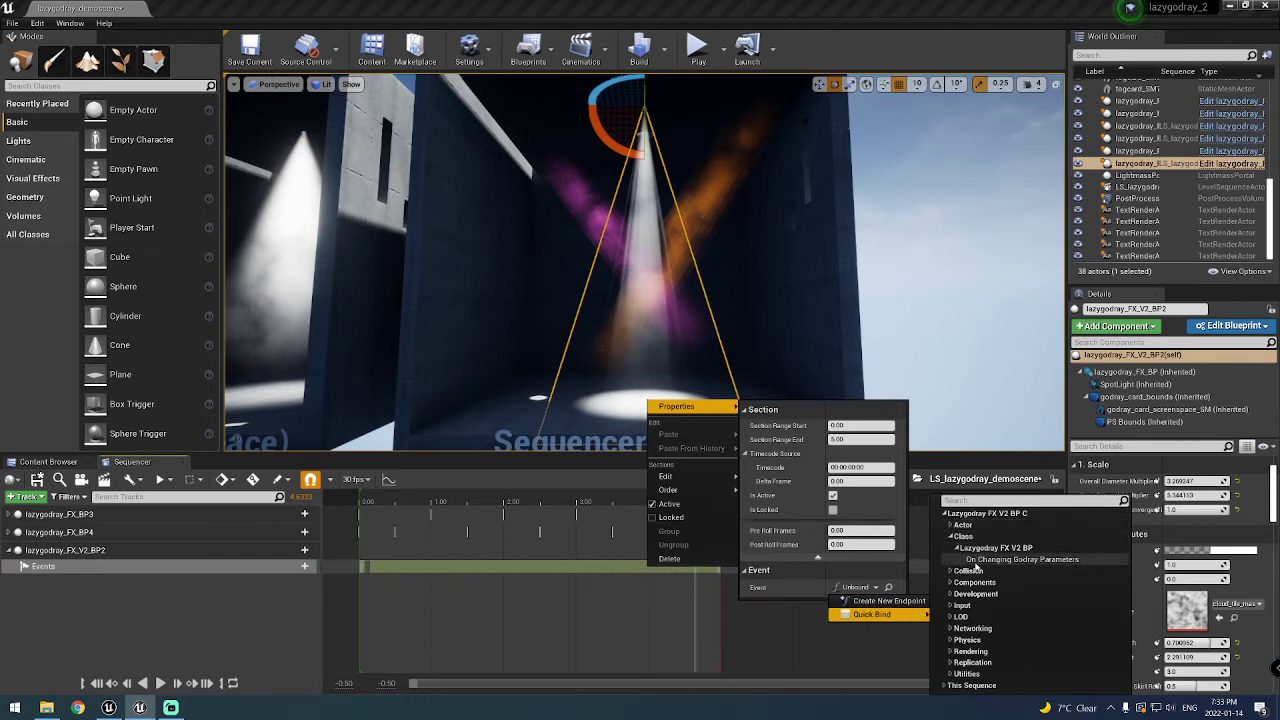
{"action": "mouse_move", "coordinate": [1021, 559]}
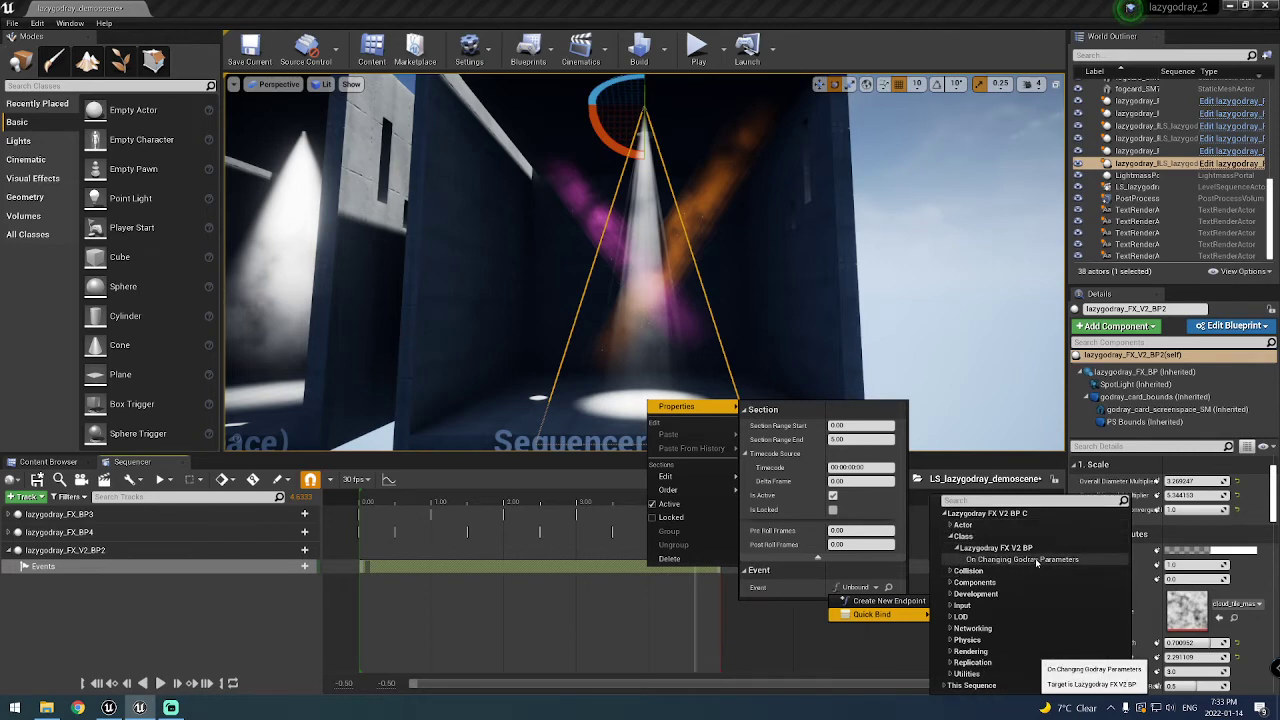
{"action": "mouse_move", "coordinate": [1085, 566]}
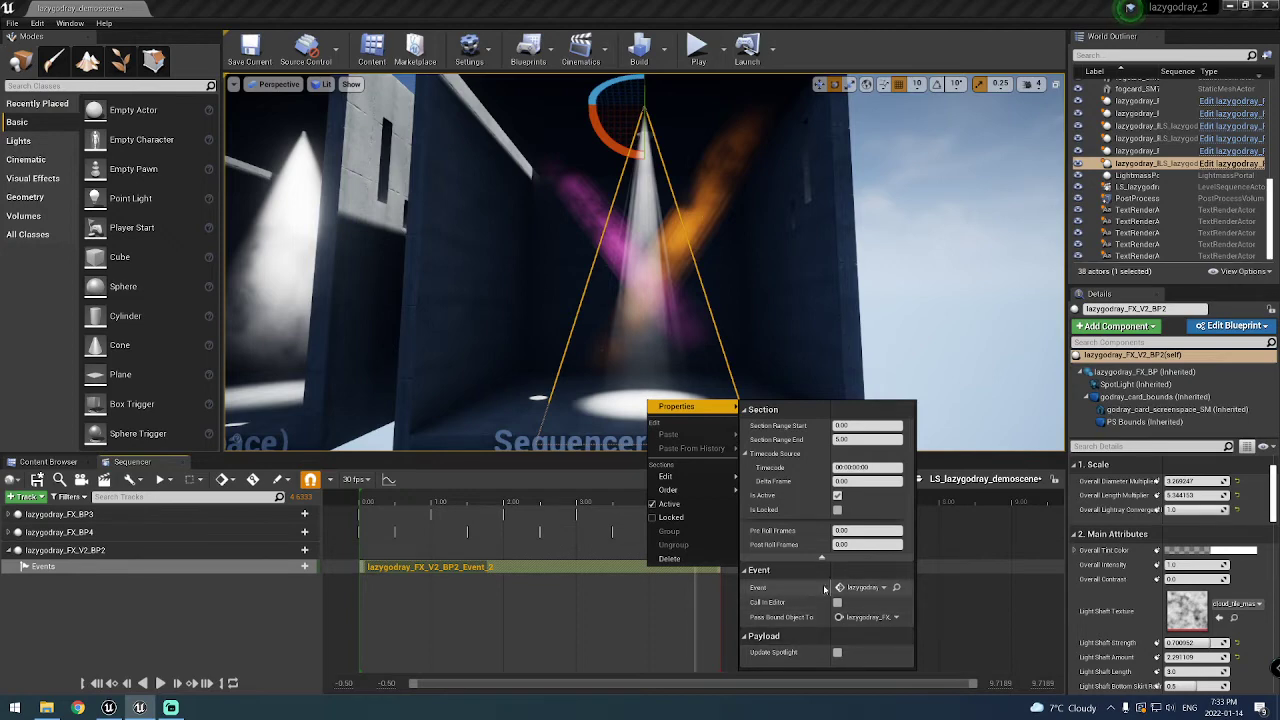
{"action": "mouse_move", "coordinate": [760, 602]}
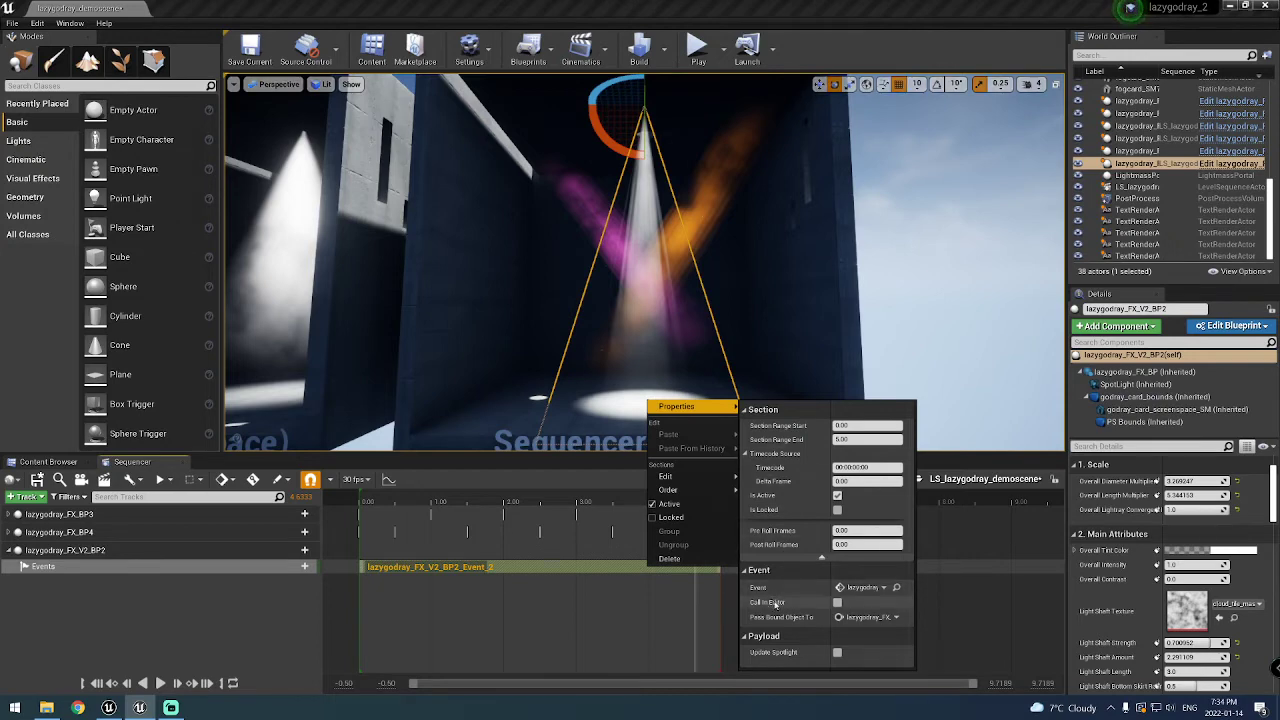
{"action": "mouse_move", "coordinate": [811, 607]}
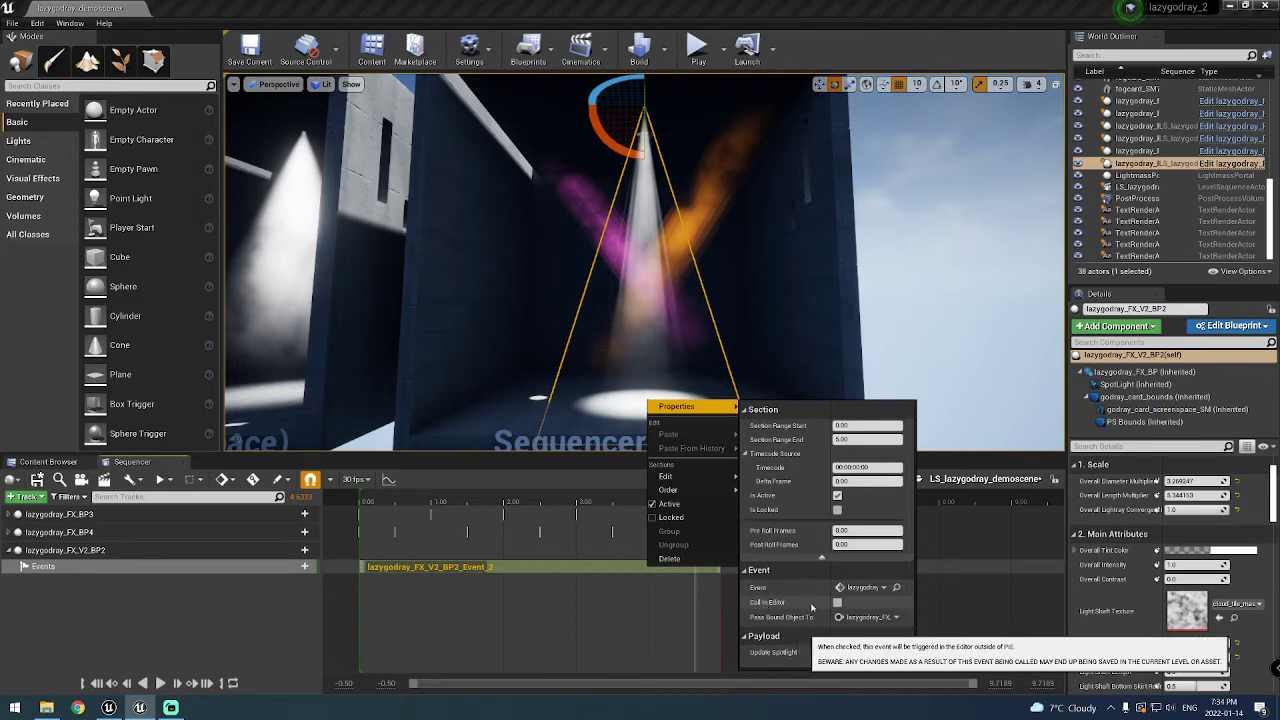
Bind On Changing Godray Parameters with Call In Editor ticked and Update Spotlight payload toggled
{"action": "left_click", "coordinate": [838, 602]}
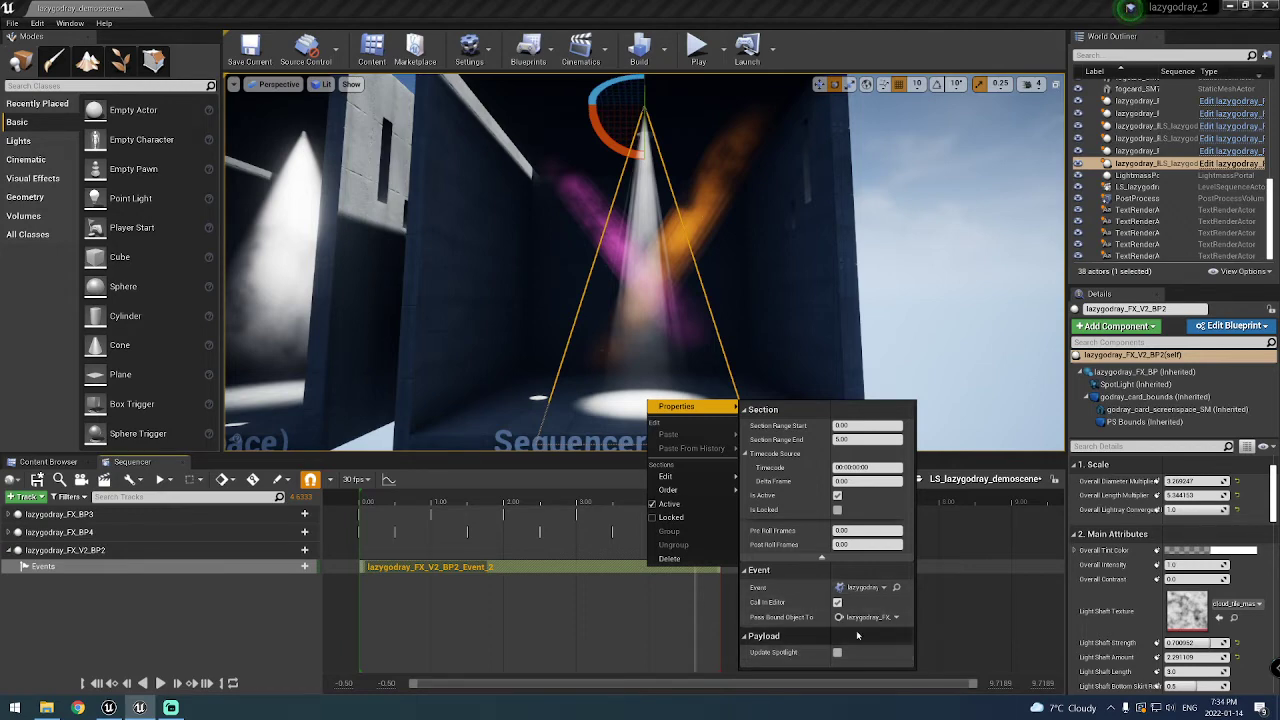
{"action": "mouse_move", "coordinate": [838, 652]}
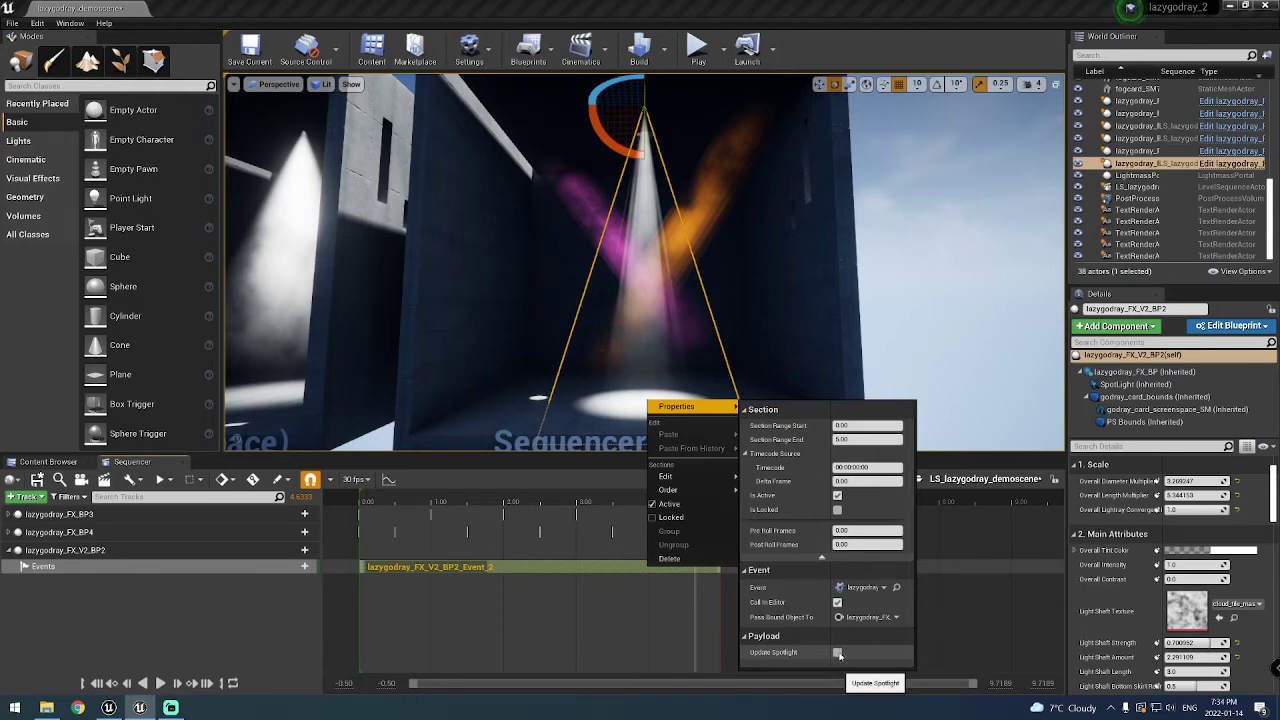
{"action": "left_click", "coordinate": [838, 652]}
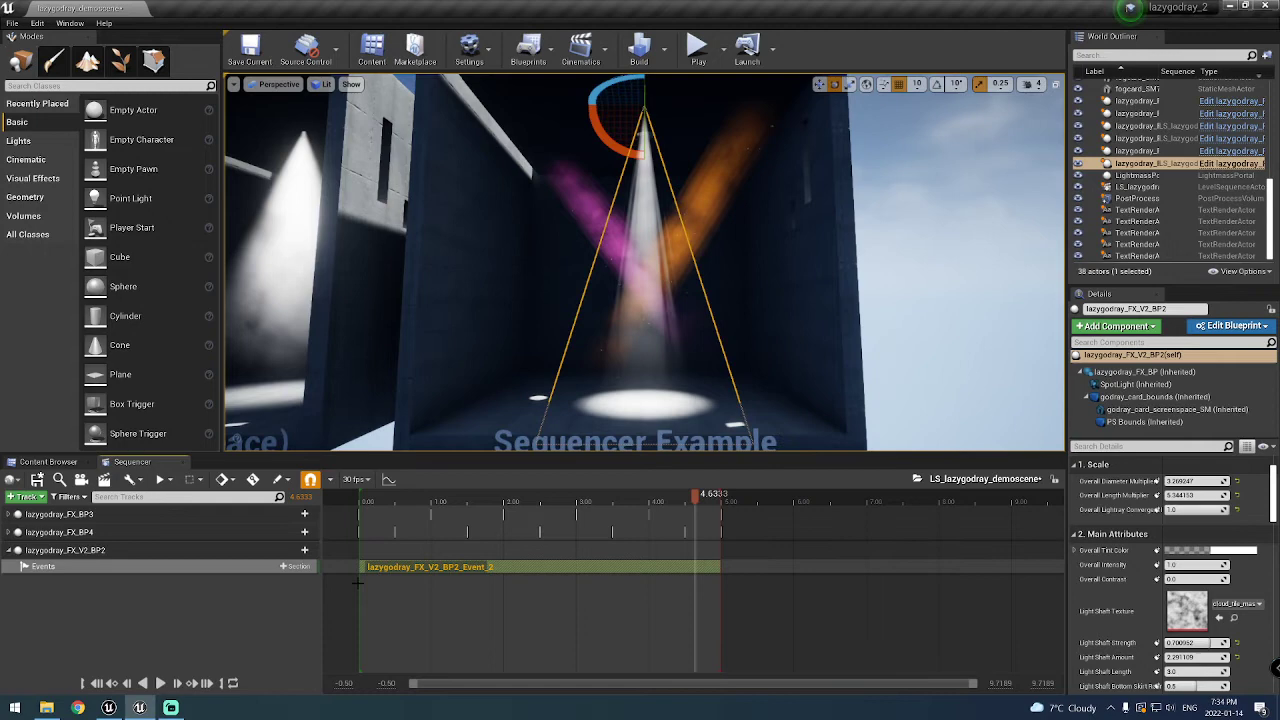
{"action": "mouse_move", "coordinate": [229, 552]}
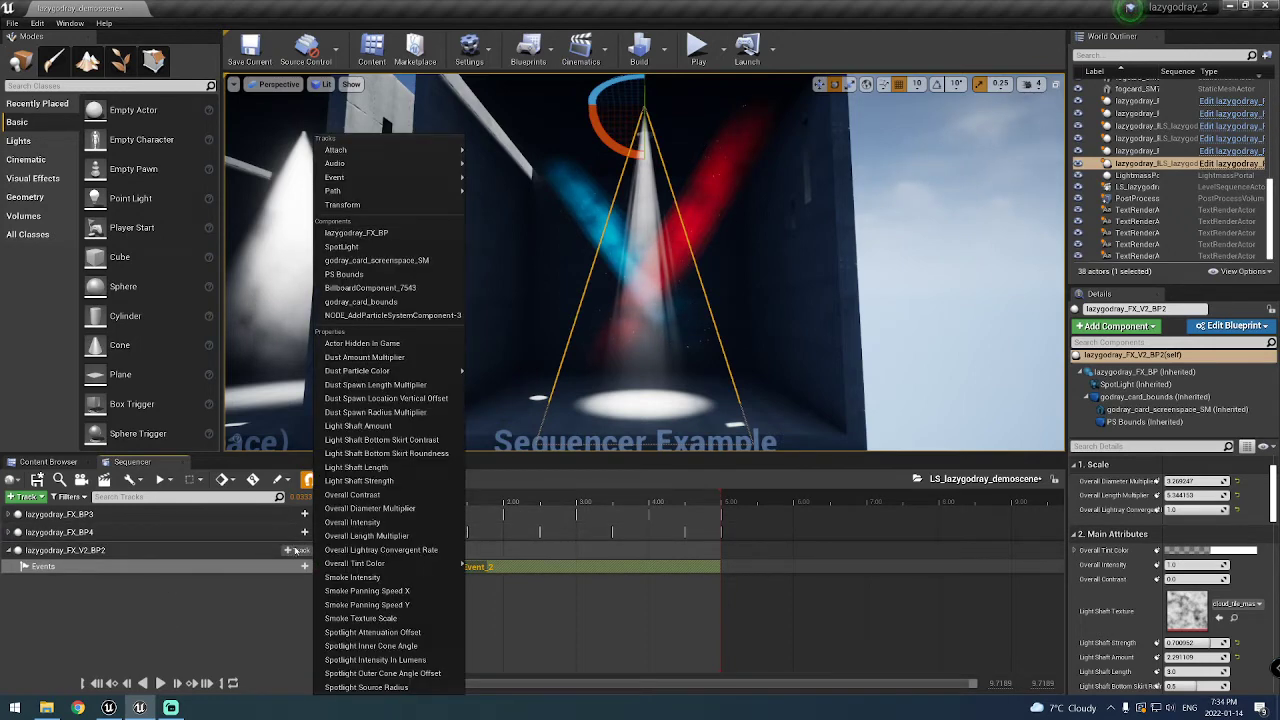
{"action": "mouse_move", "coordinate": [355, 563]}
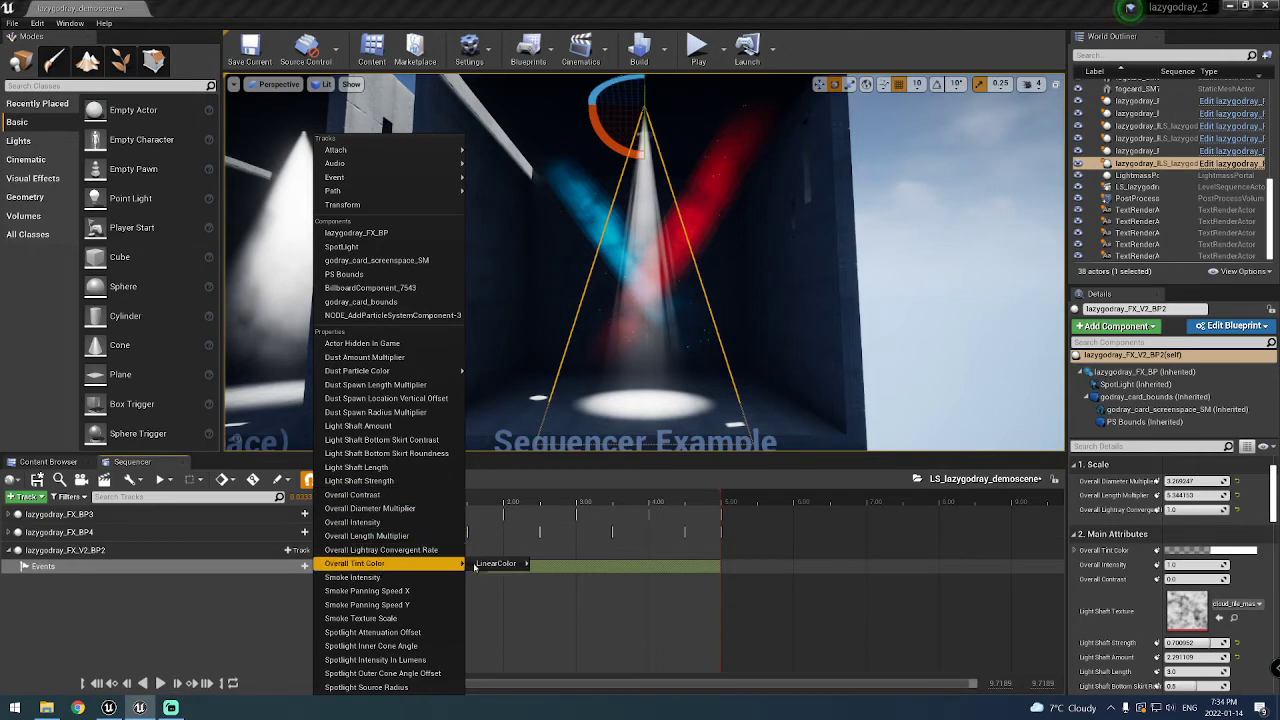
Add a Properties > Overall Tint Color track under lazygodray_FX_V2_BP2
{"action": "left_click", "coordinate": [355, 563]}
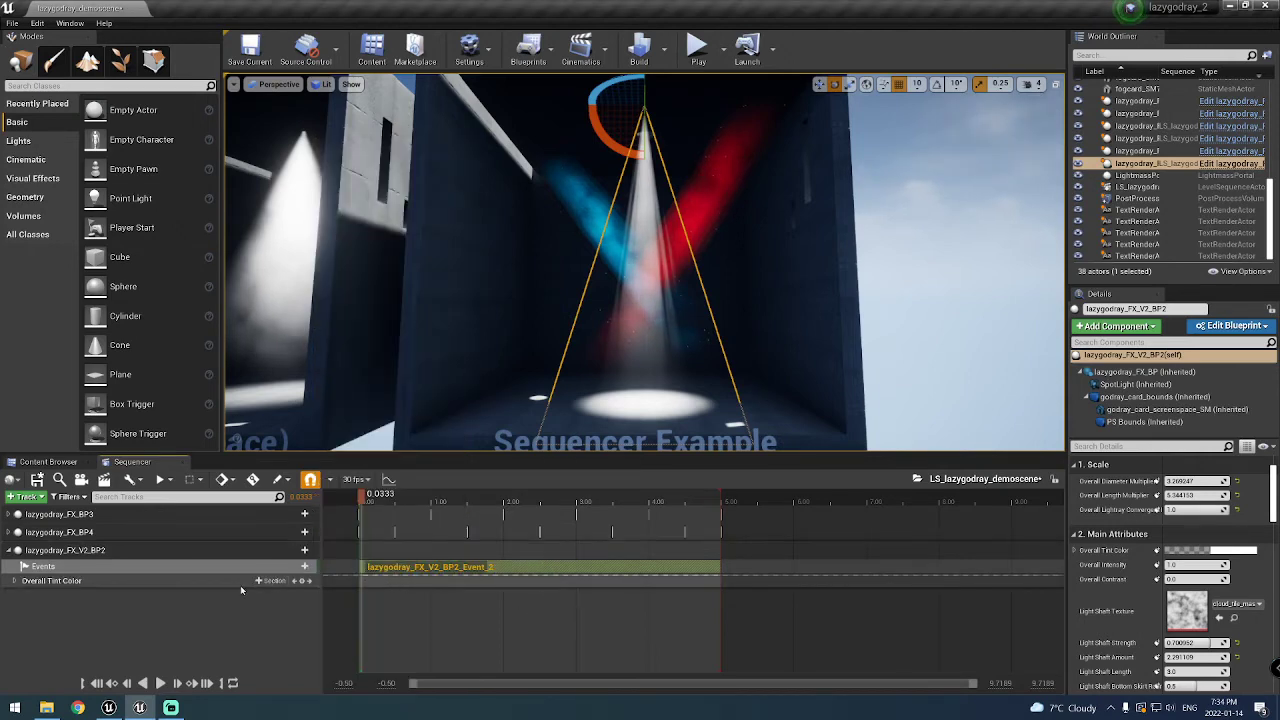
Key Overall Tint Color near the start, magenta at 2.00 s and pale pink near 4.93 s
{"action": "left_click_drag", "start_coordinate": [355, 495], "coordinate": [378, 495]}
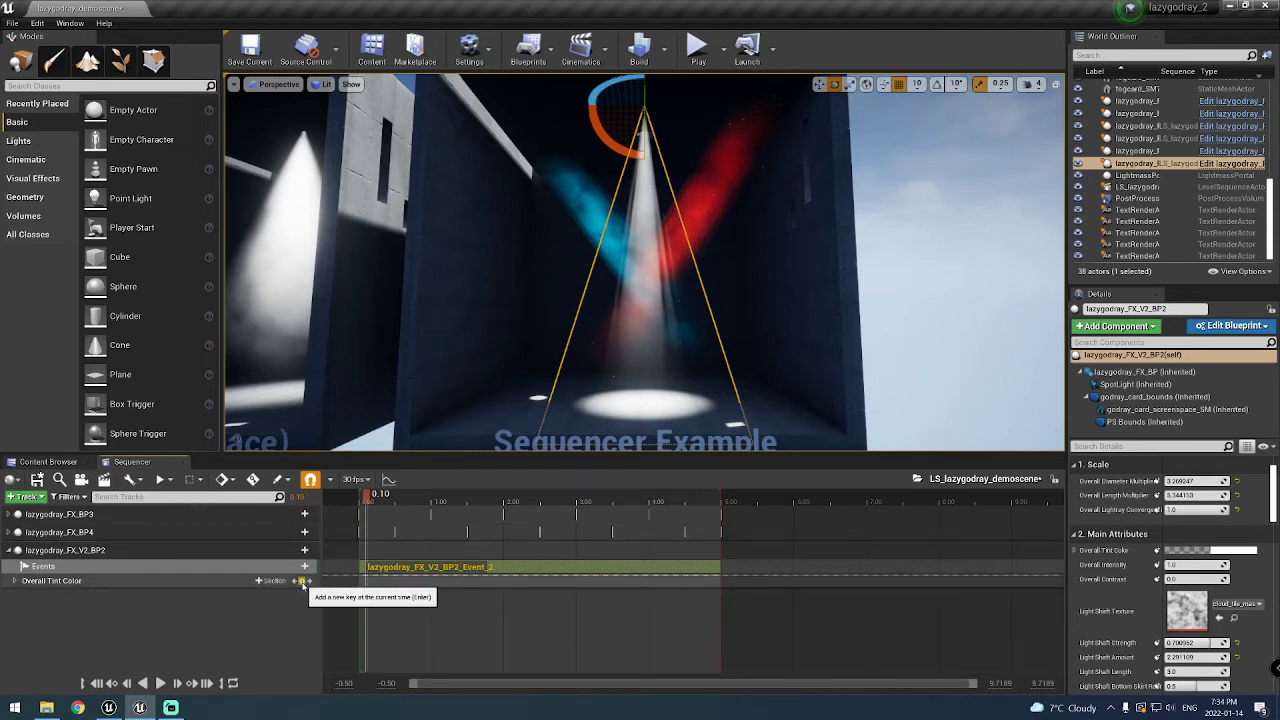
{"action": "mouse_move", "coordinate": [465, 508]}
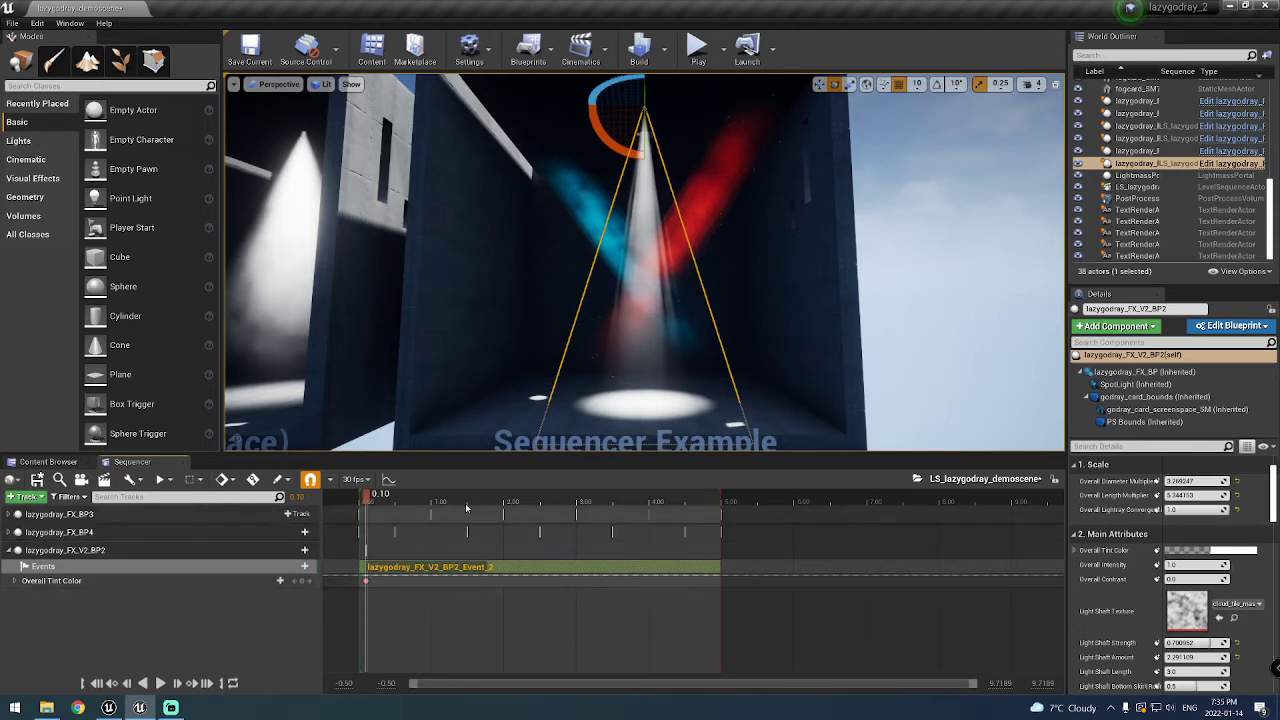
{"action": "left_click_drag", "start_coordinate": [380, 493], "coordinate": [517, 493]}
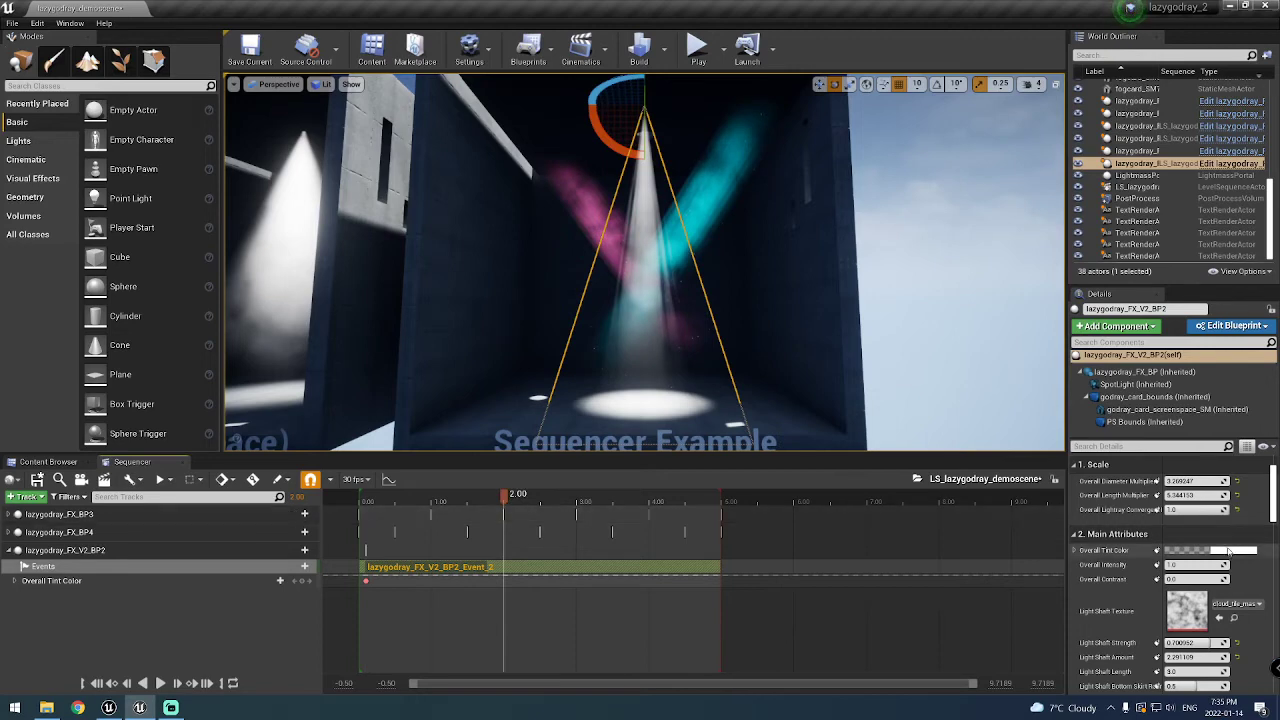
{"action": "left_click", "coordinate": [1210, 551]}
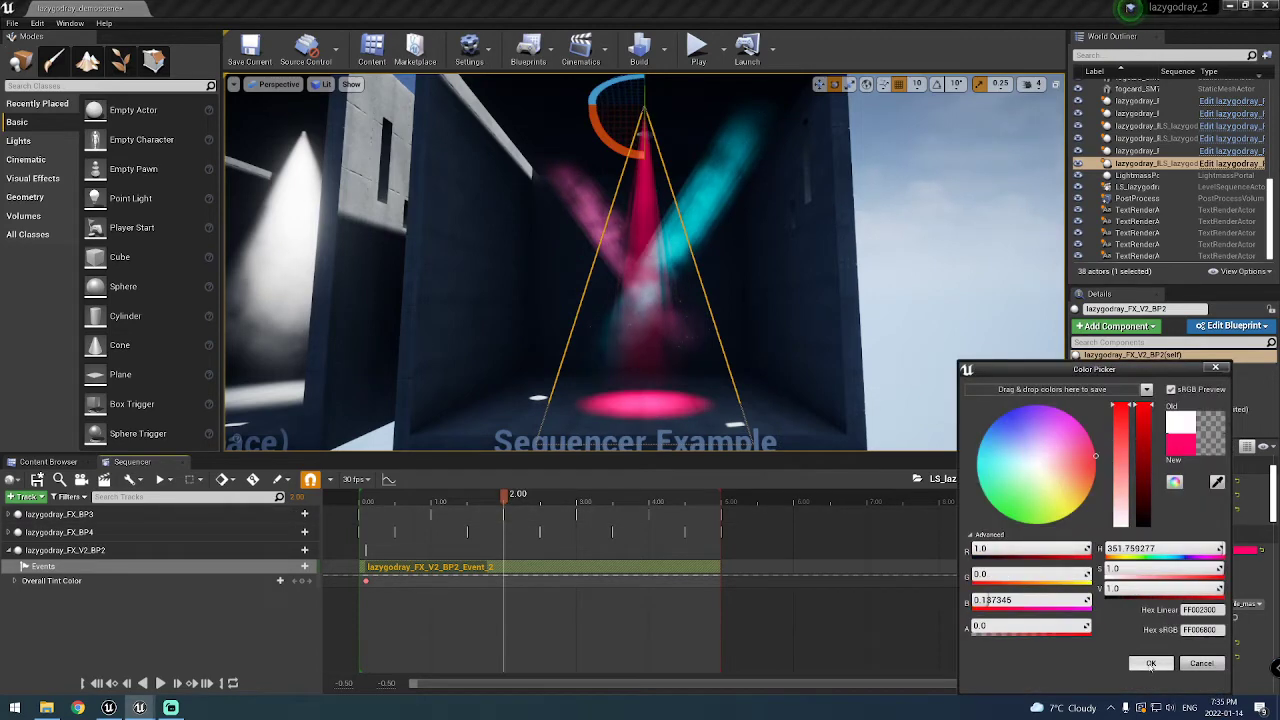
{"action": "left_click", "coordinate": [1151, 663]}
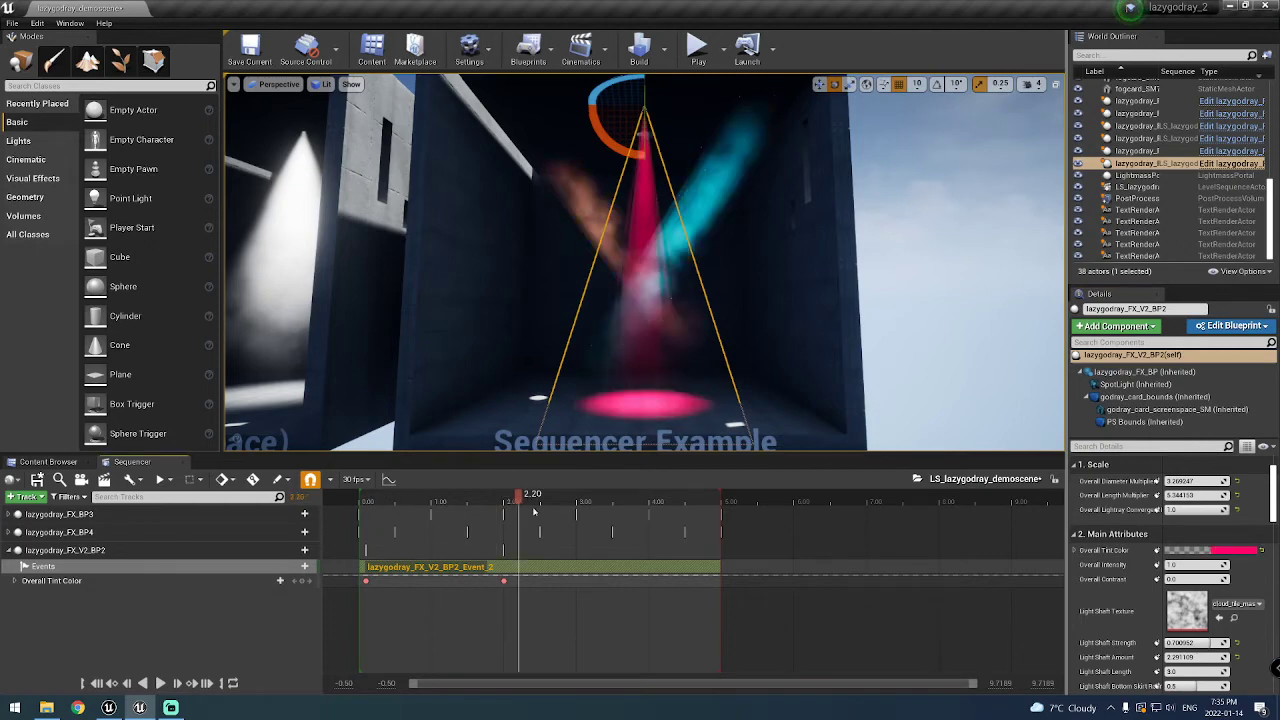
{"action": "left_click_drag", "start_coordinate": [519, 493], "coordinate": [720, 493]}
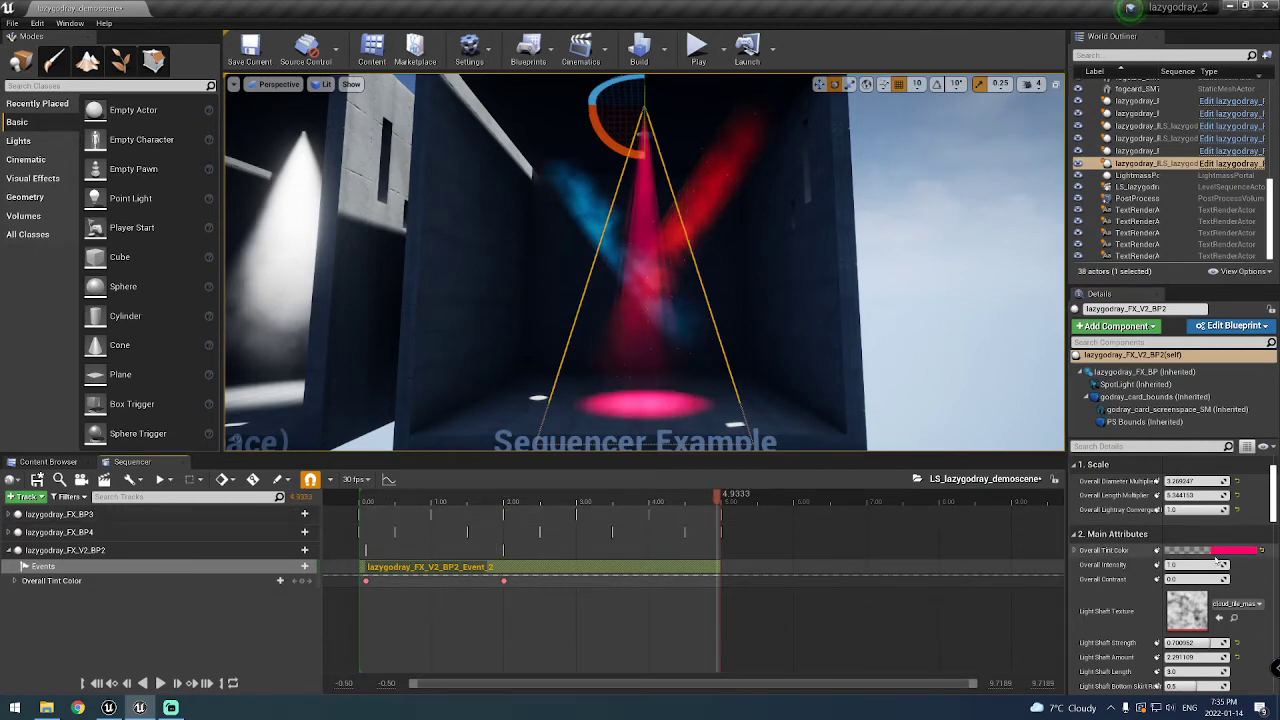
{"action": "left_click", "coordinate": [1225, 550]}
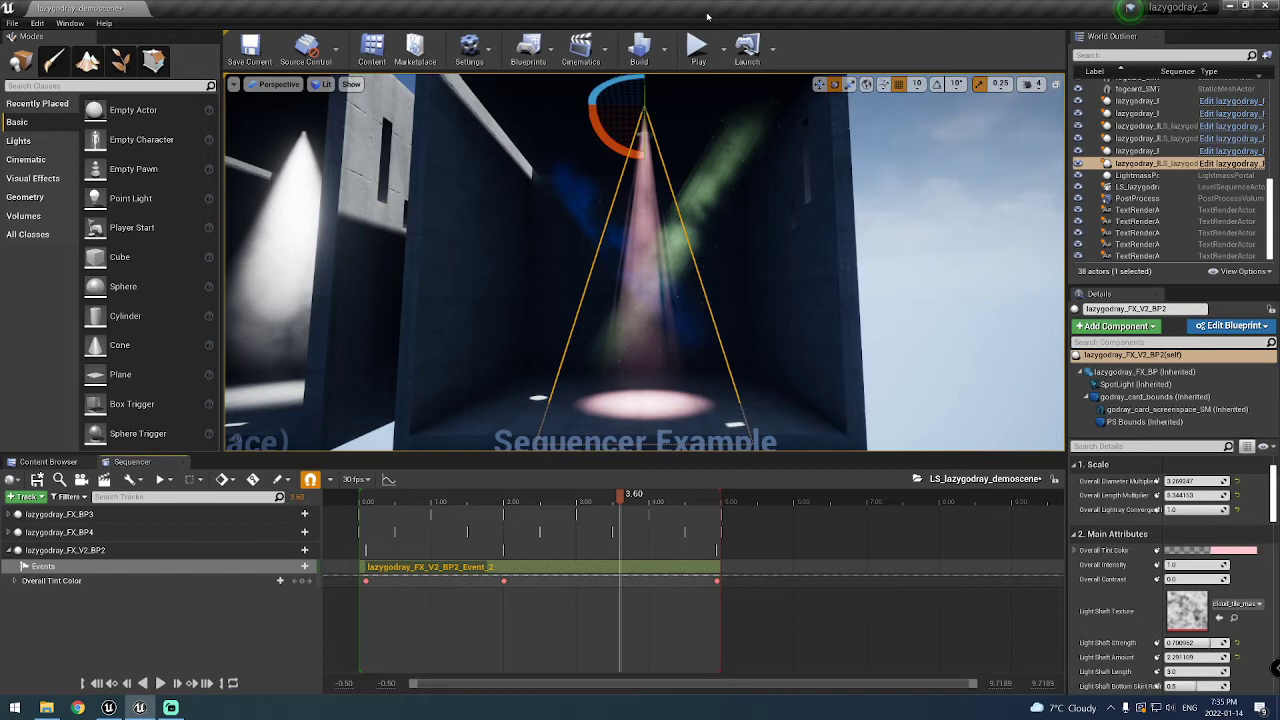
{"action": "mouse_move", "coordinate": [697, 45]}
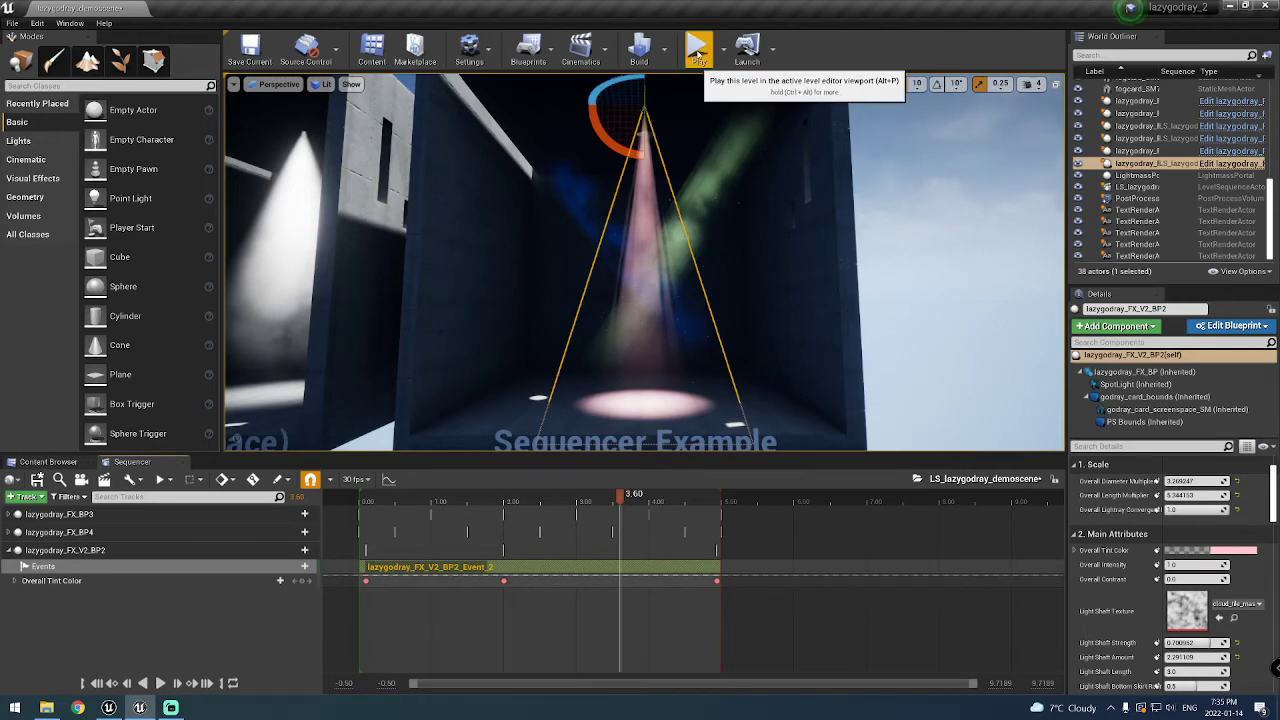
{"action": "left_click", "coordinate": [698, 47]}
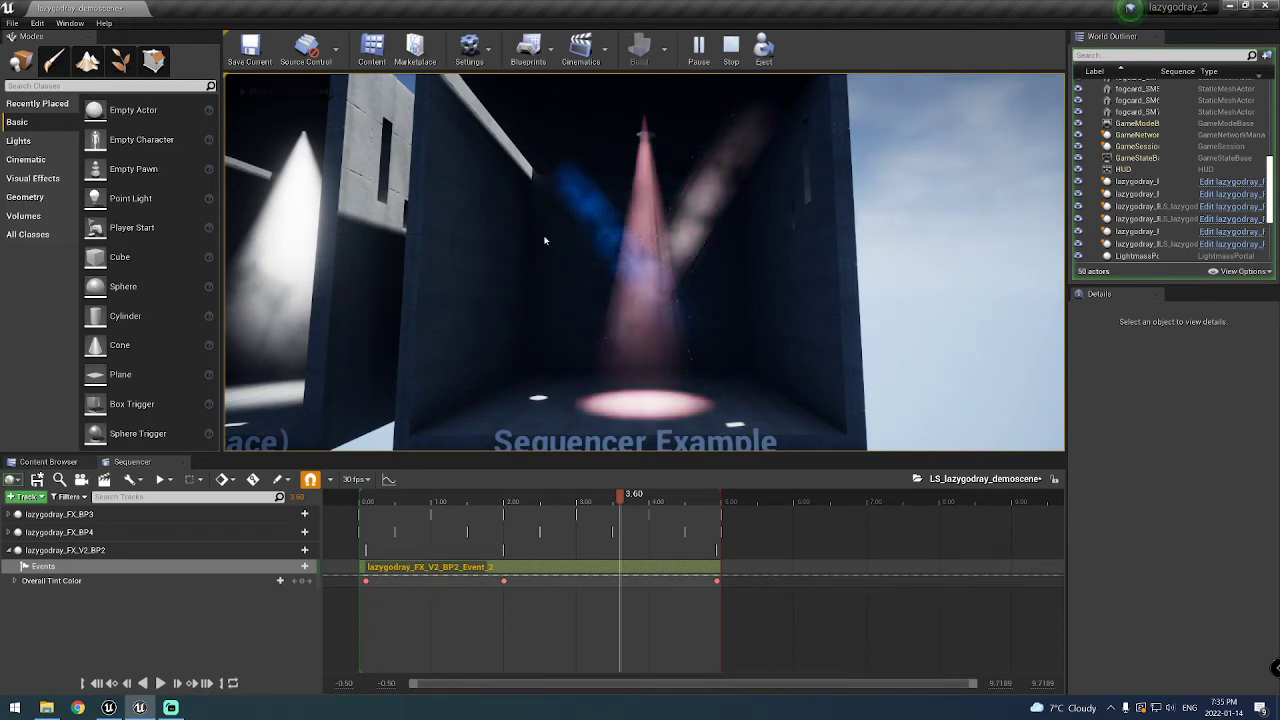
{"action": "mouse_move", "coordinate": [731, 47]}
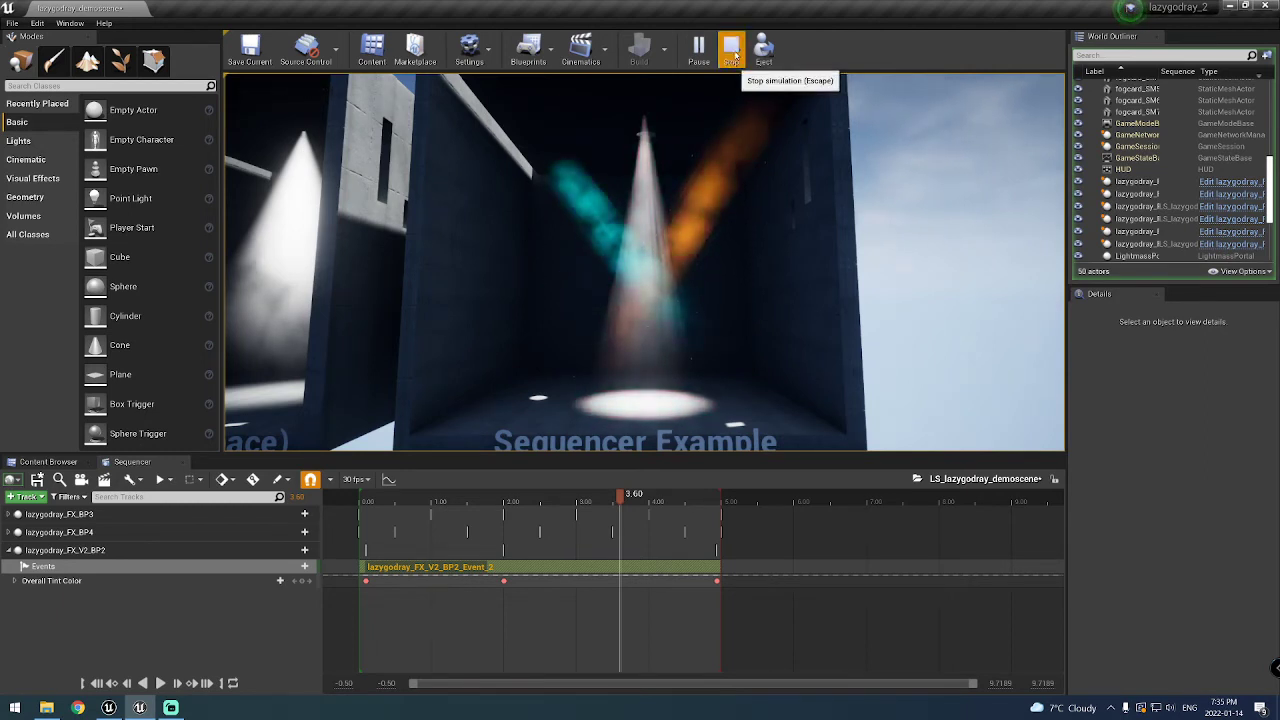
{"action": "left_click", "coordinate": [730, 47]}
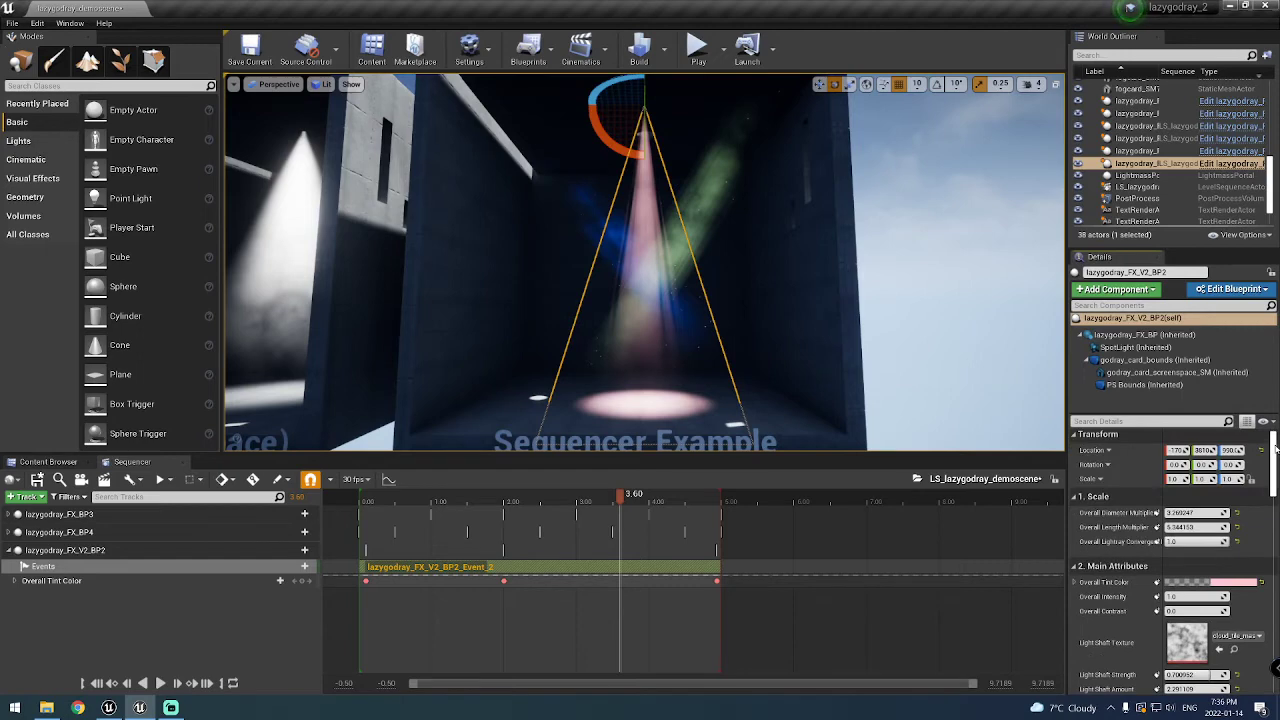
{"action": "scroll", "scroll_direction": "down", "scroll_amount": 3}
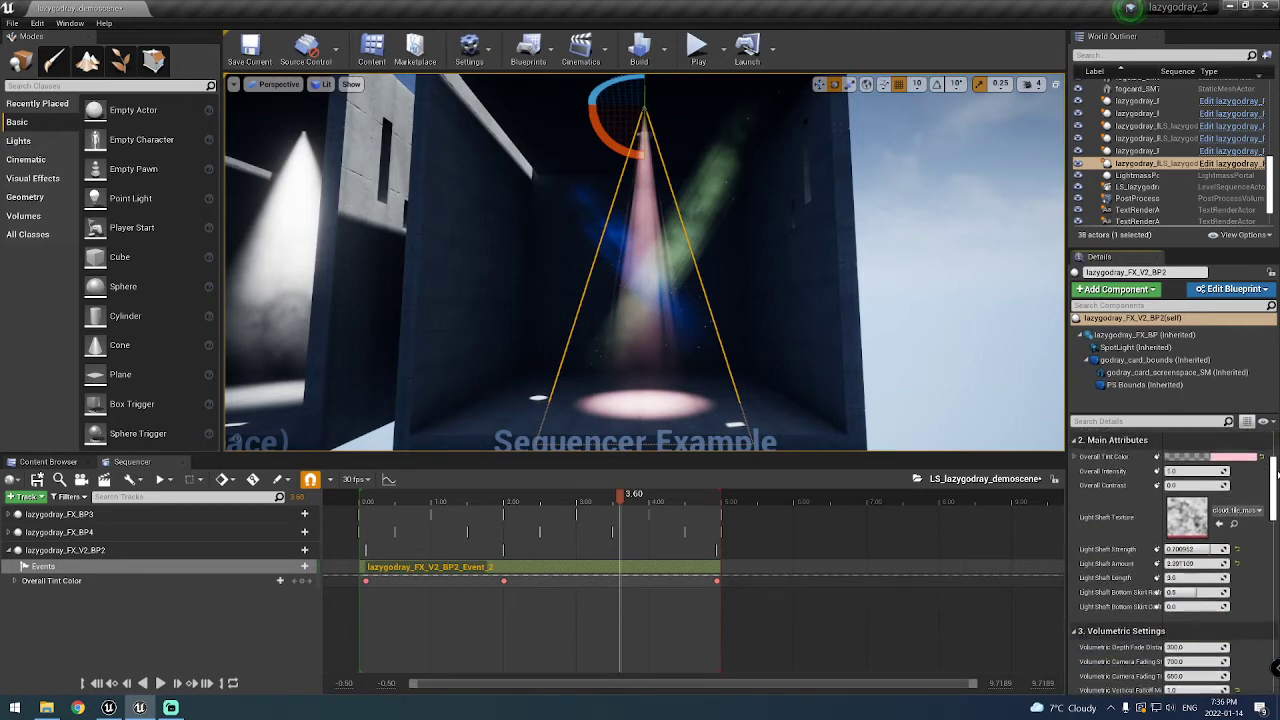
{"action": "scroll", "scroll_direction": "down", "scroll_amount": 3}
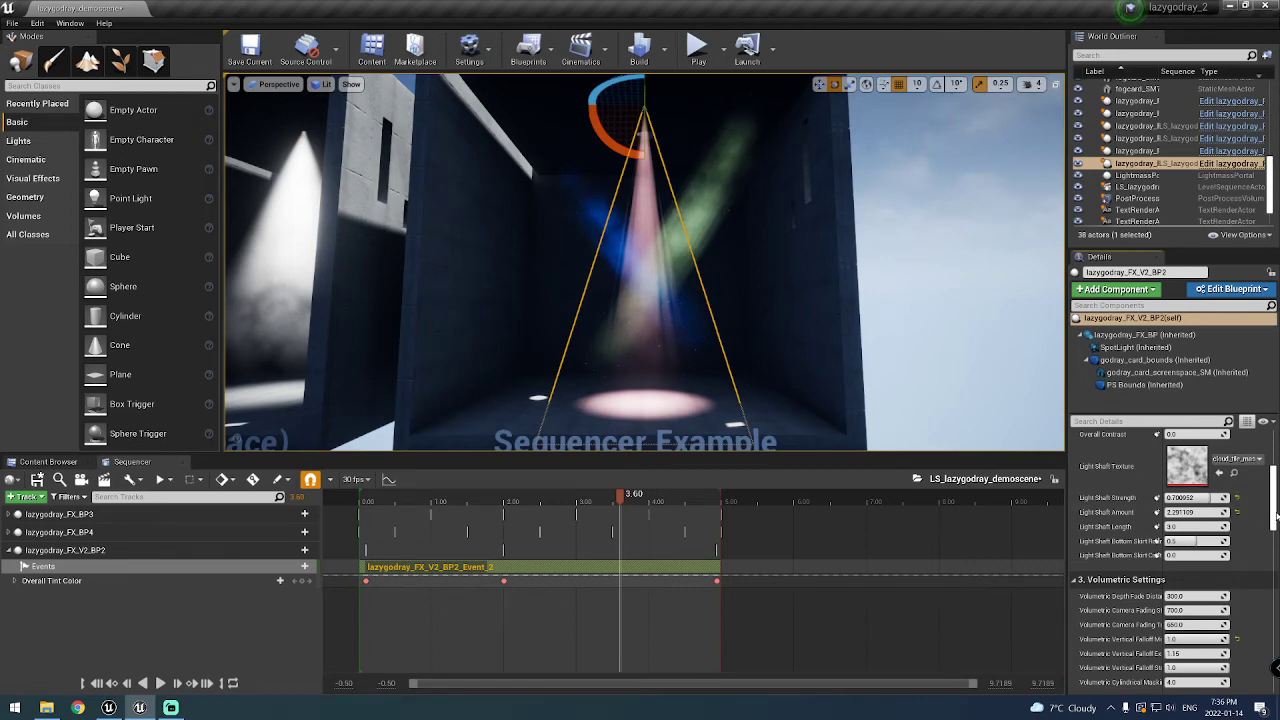
{"action": "scroll", "scroll_direction": "down", "scroll_amount": 3}
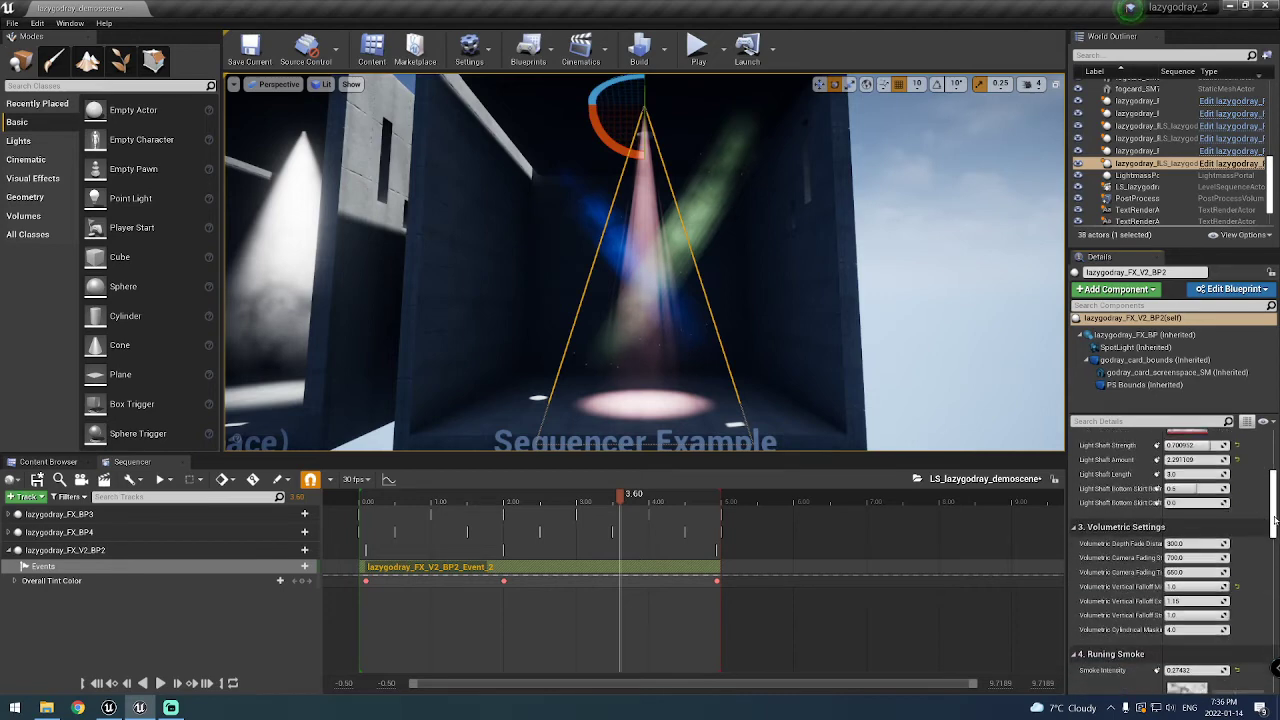
{"action": "scroll", "scroll_direction": "down", "scroll_amount": 3}
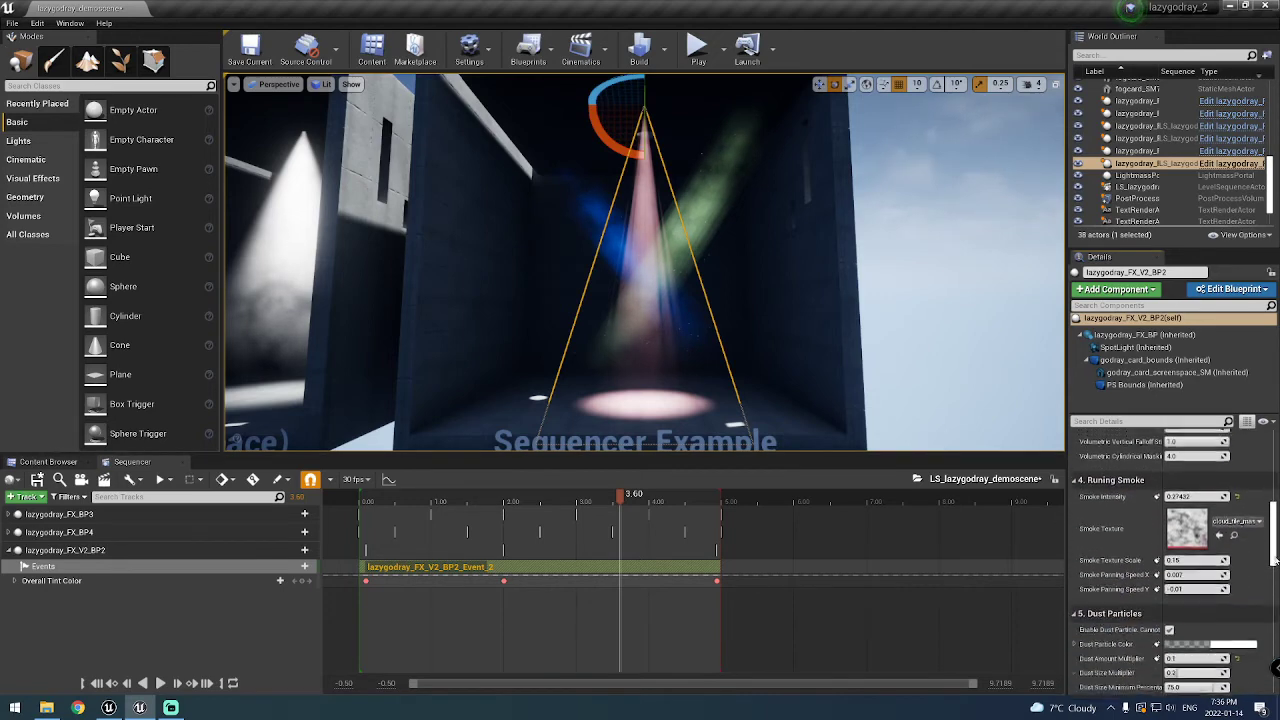
{"action": "scroll", "scroll_direction": "down", "scroll_amount": 3}
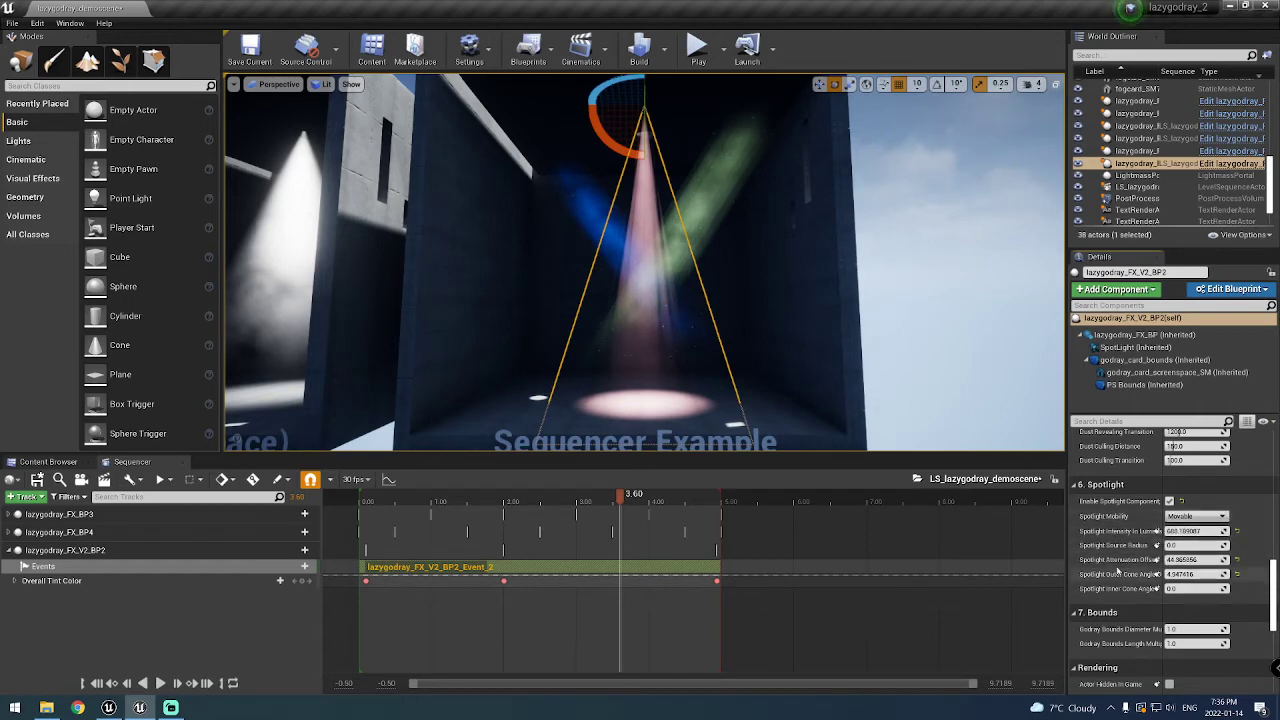
{"action": "mouse_move", "coordinate": [1120, 531]}
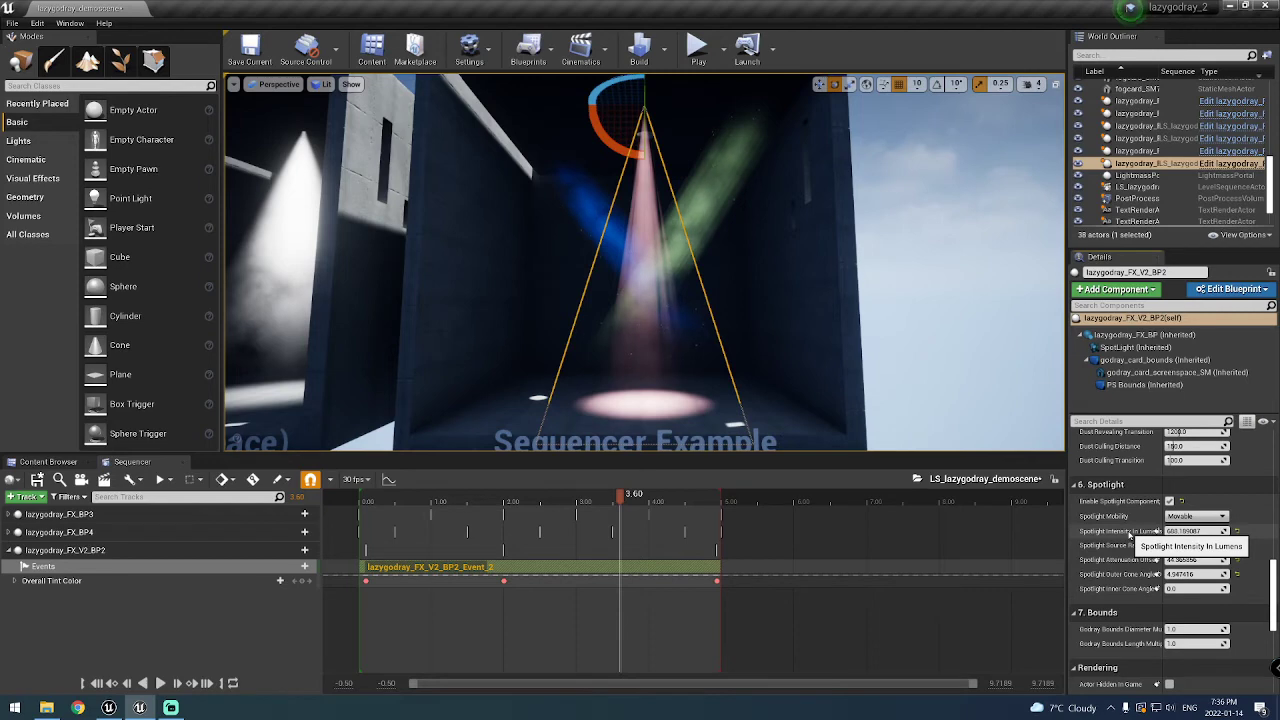
{"action": "mouse_move", "coordinate": [1140, 527]}
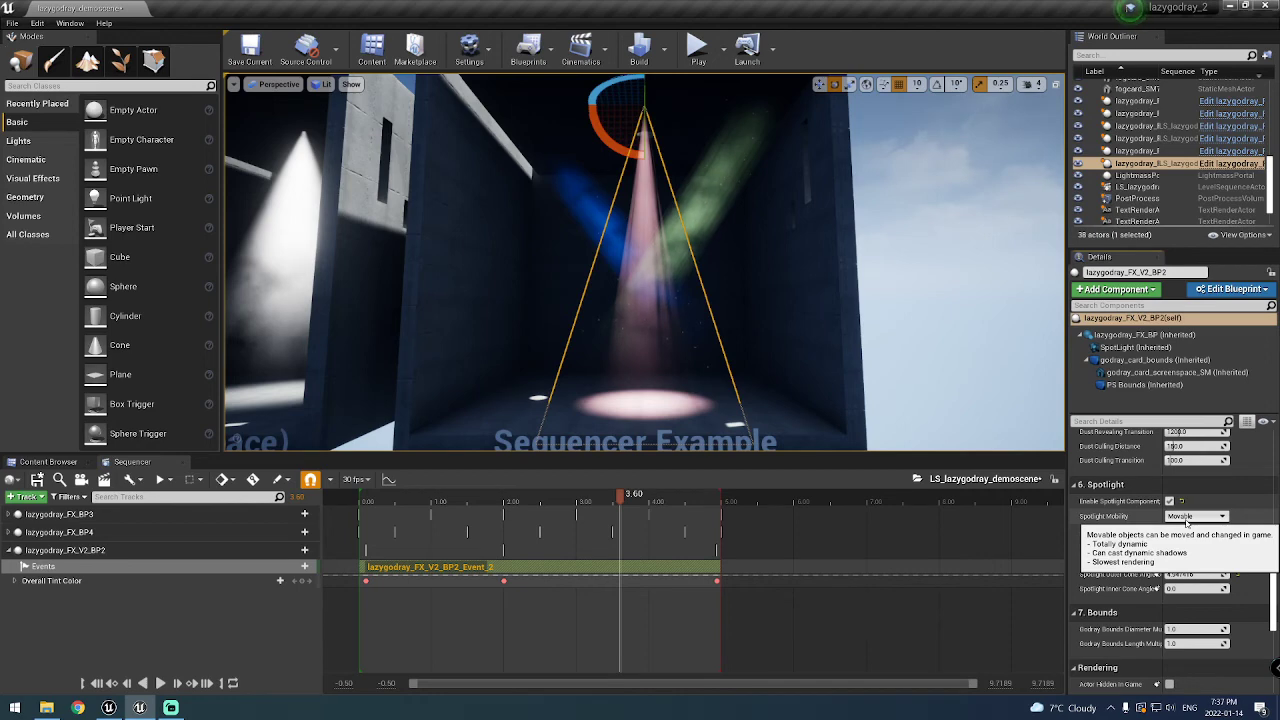
List the Spotlight Mobility choices (Static, Stationary, Movable), leaving it at Movable
{"action": "left_click", "coordinate": [1195, 515]}
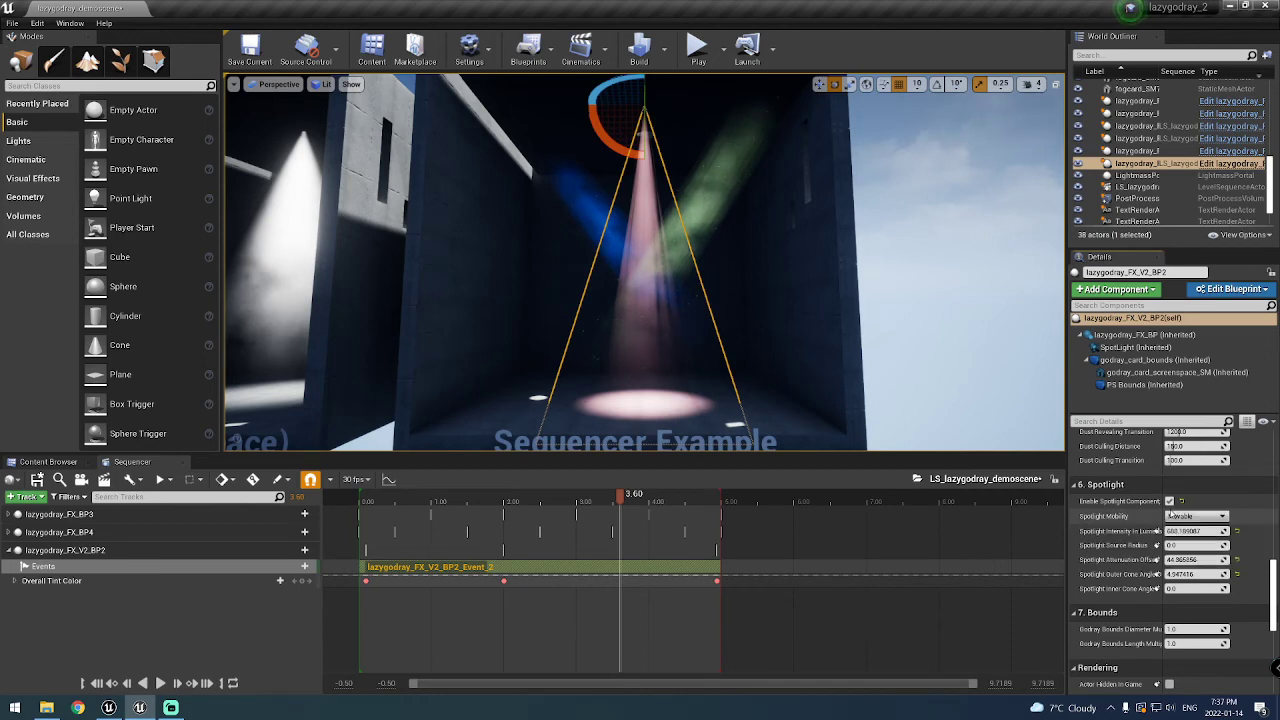
{"action": "left_click", "coordinate": [1195, 515]}
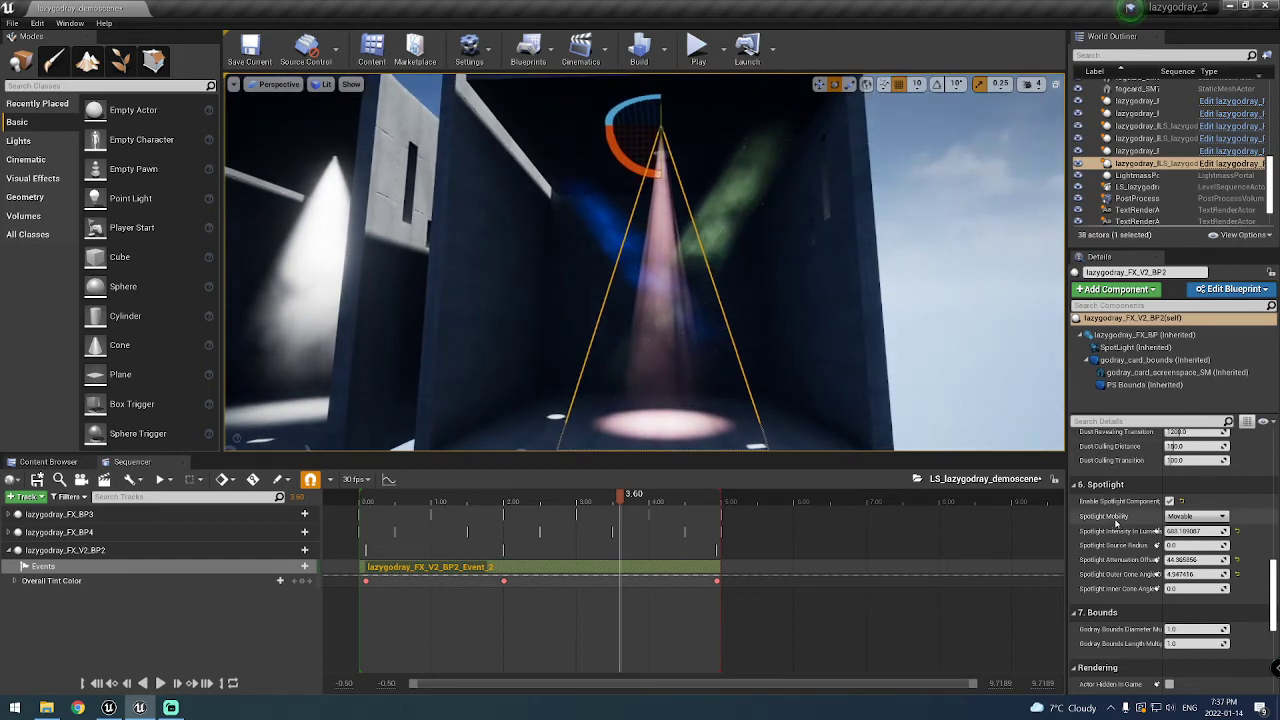
{"action": "left_click", "coordinate": [1196, 515]}
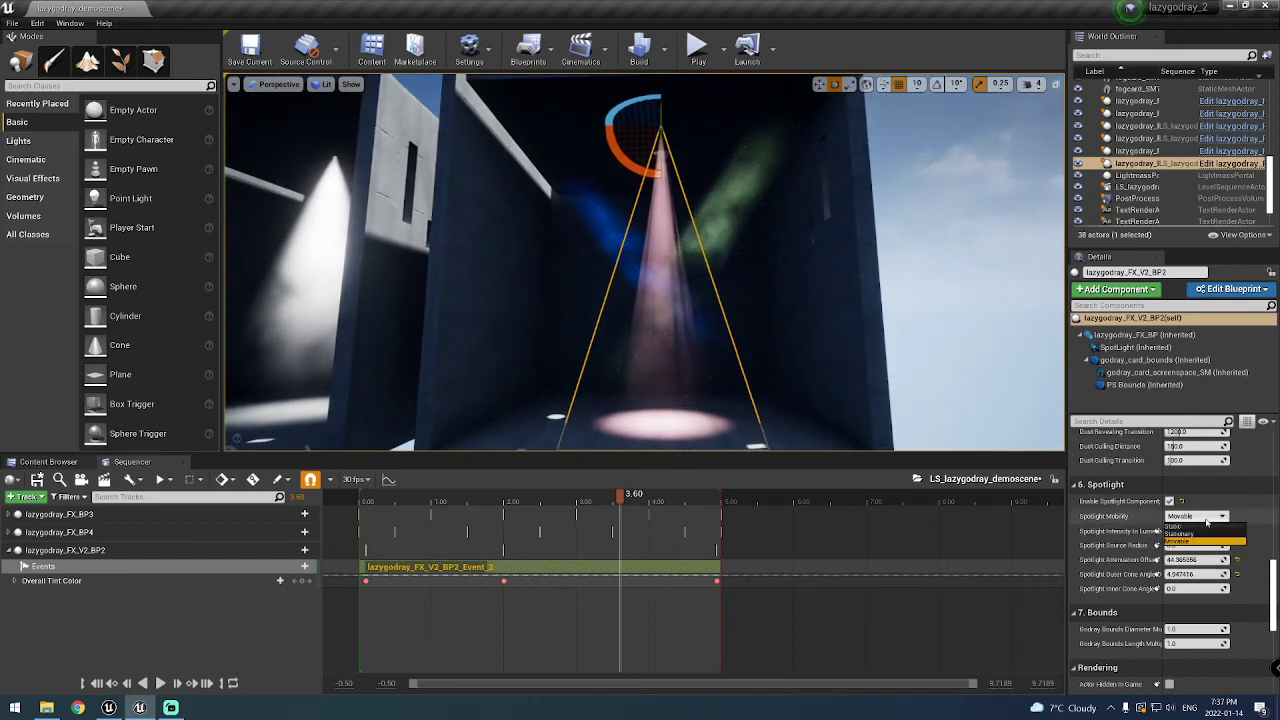